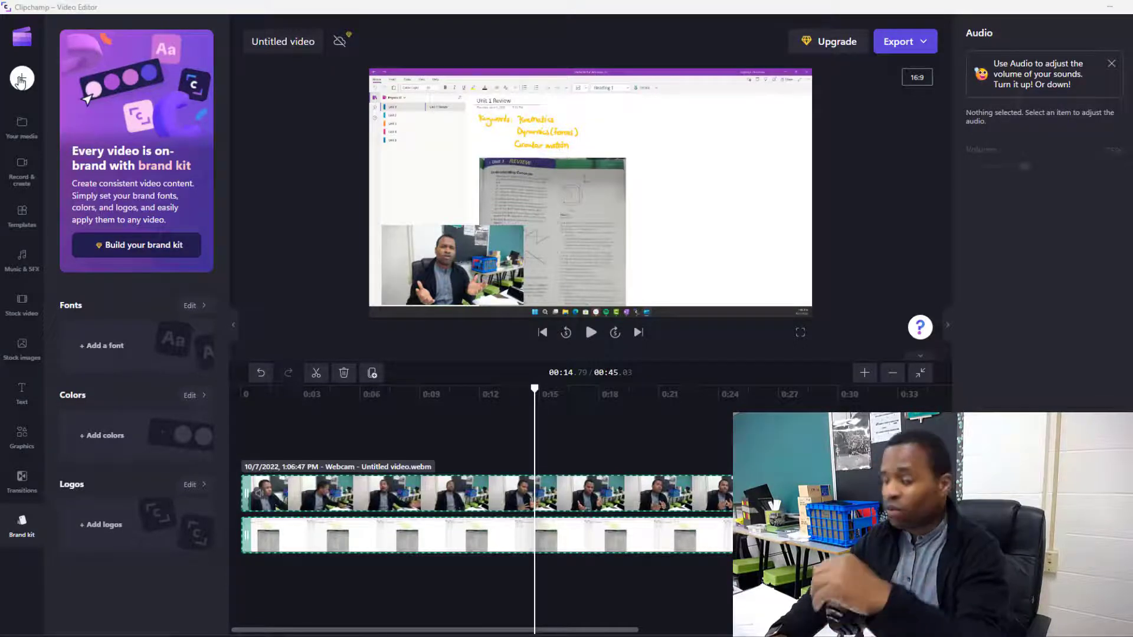
# - Bring up the Import media popup for adding files or recordings
pyautogui.click(21, 78)
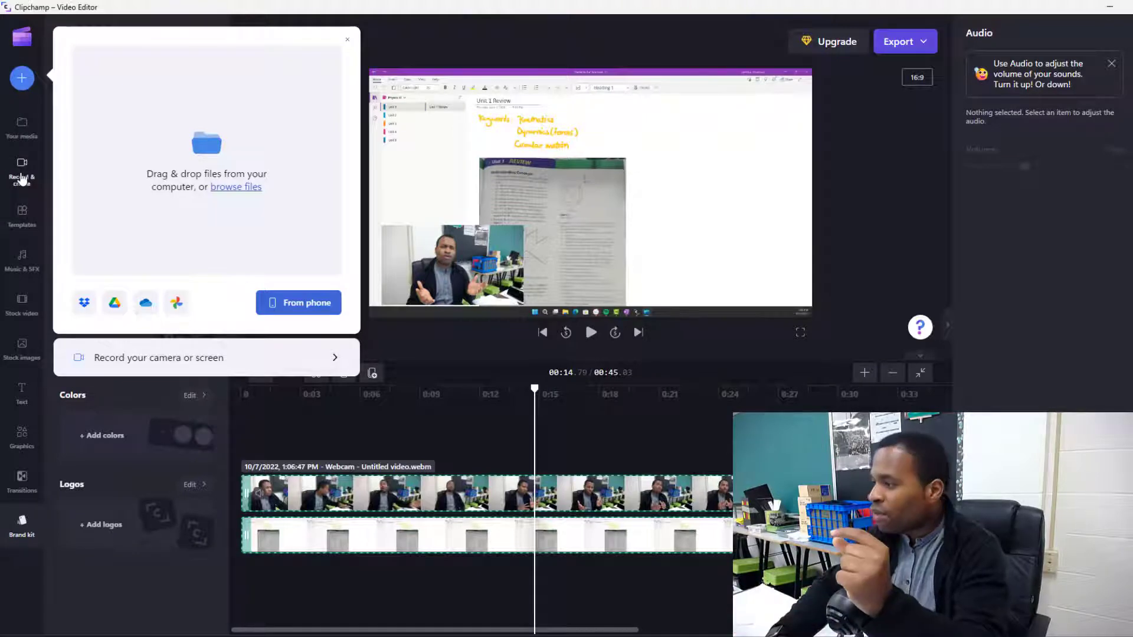
# - Show the Record & create sidebar with screen, camera and text-to-speech choices
pyautogui.click(21, 169)
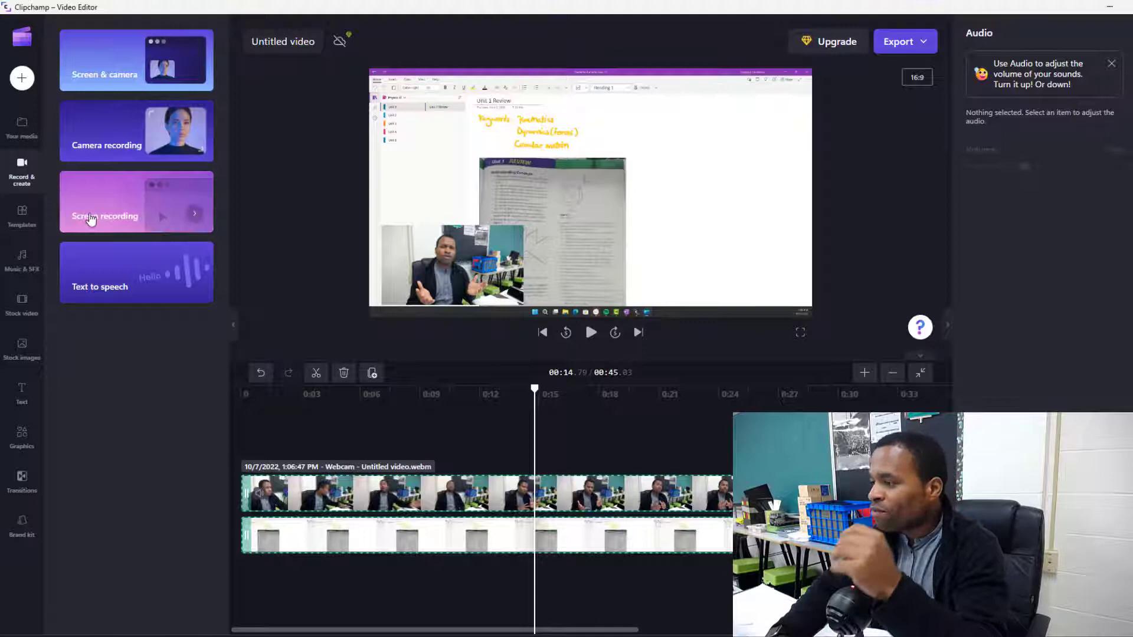
pyautogui.moveTo(160, 197)
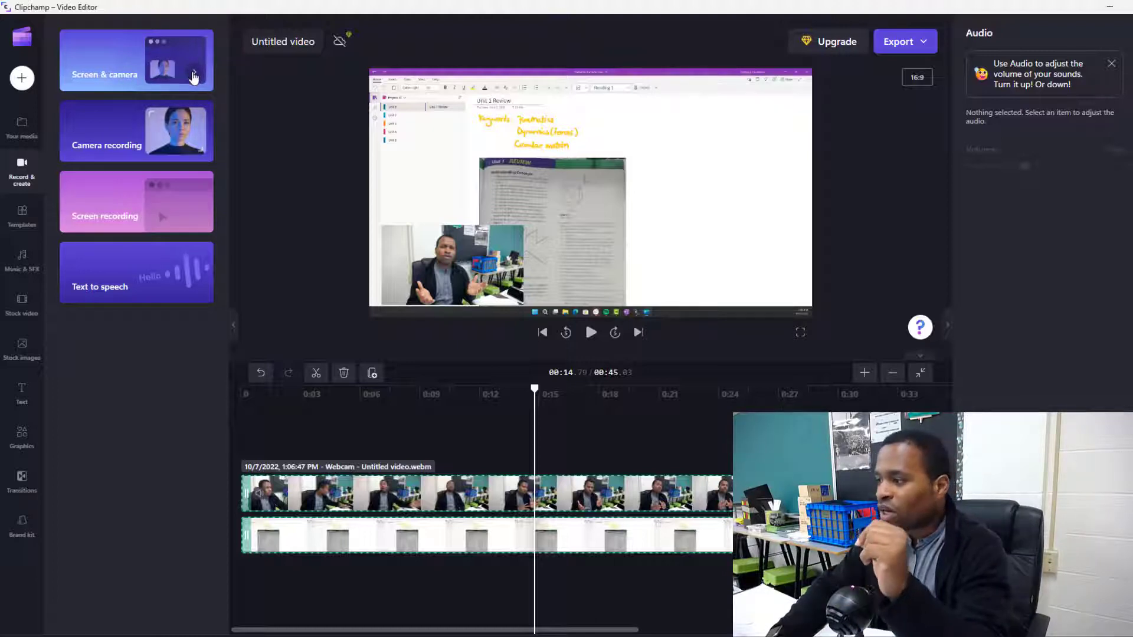
# - Start the Screen & camera recorder, which warns the camera is in use elsewhere
pyautogui.click(135, 60)
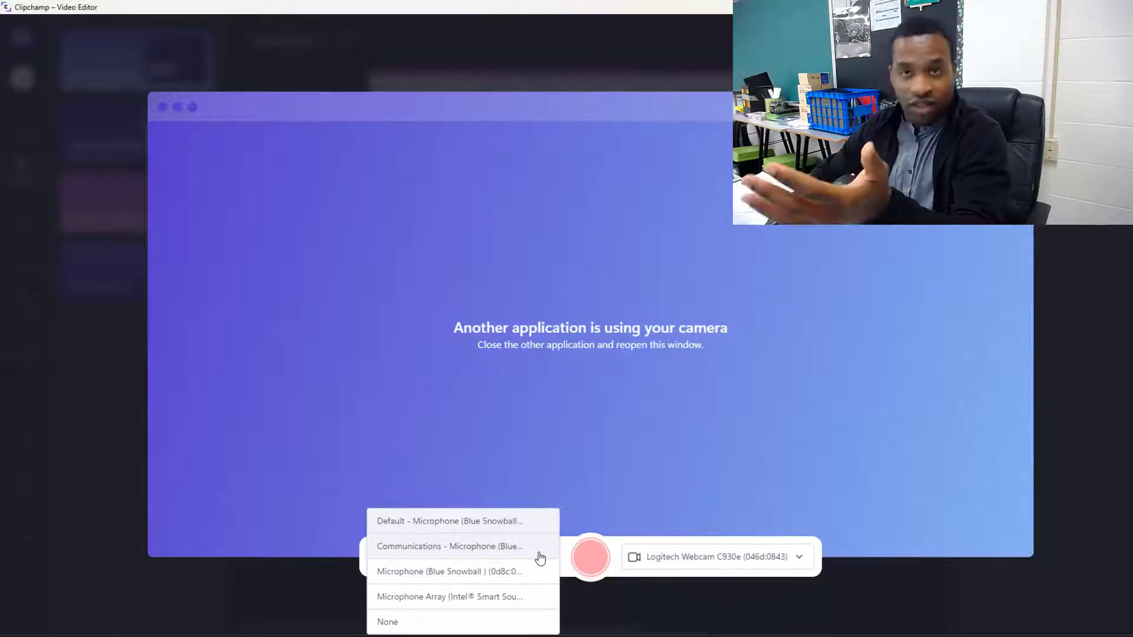
pyautogui.moveTo(474, 597)
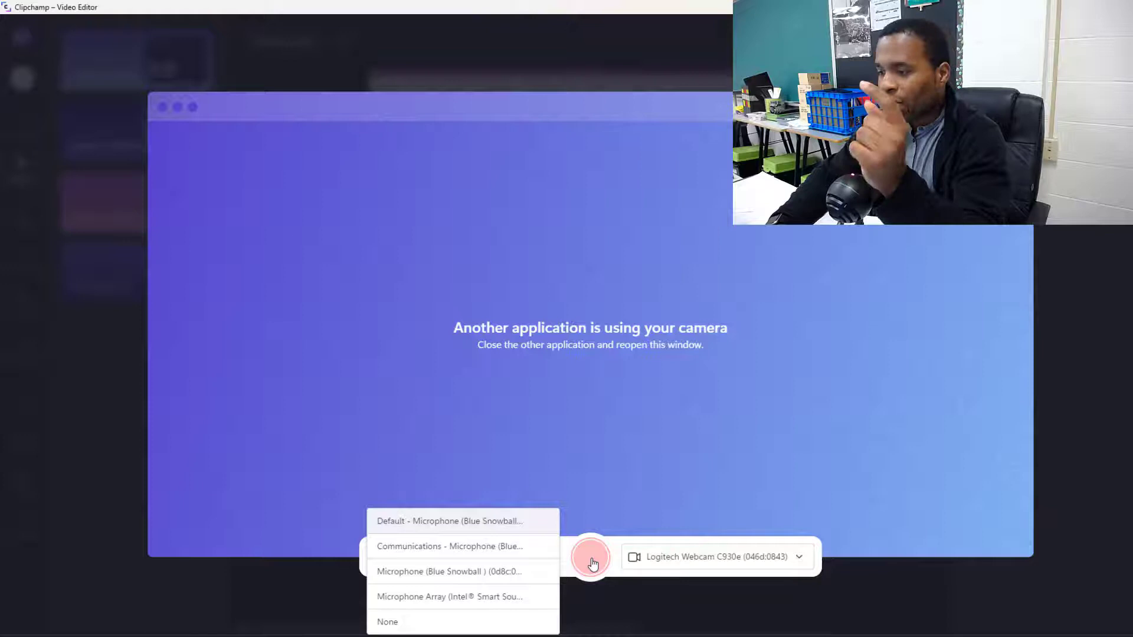
# - Pick Default - Microphone with the working webcam preview and begin the recording countdown
pyautogui.click(448, 521)
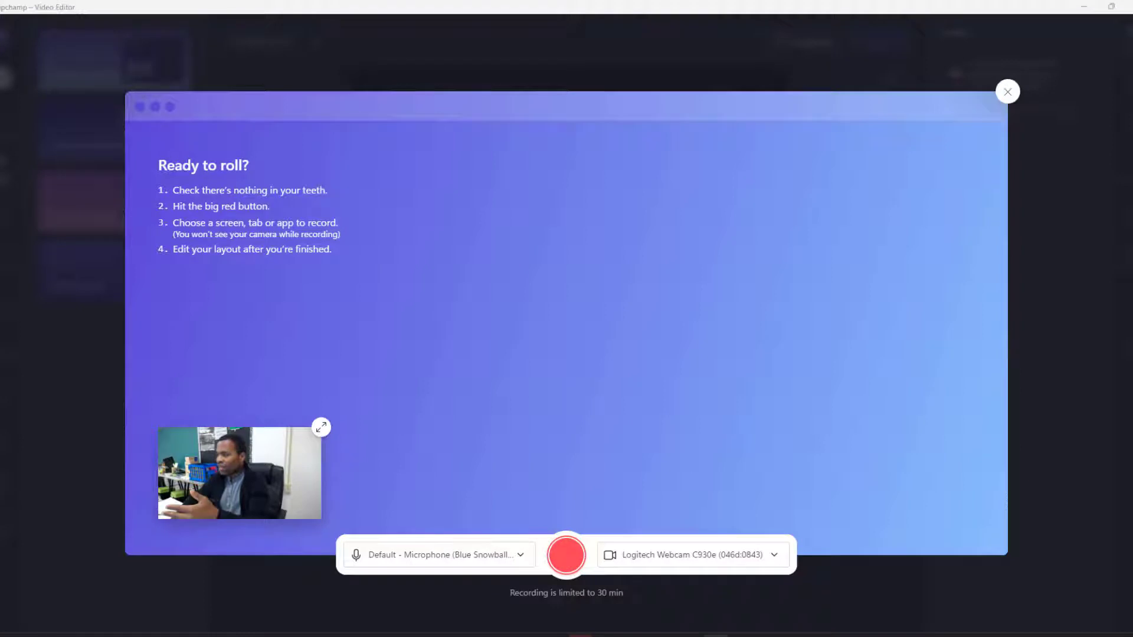
pyautogui.moveTo(268, 137)
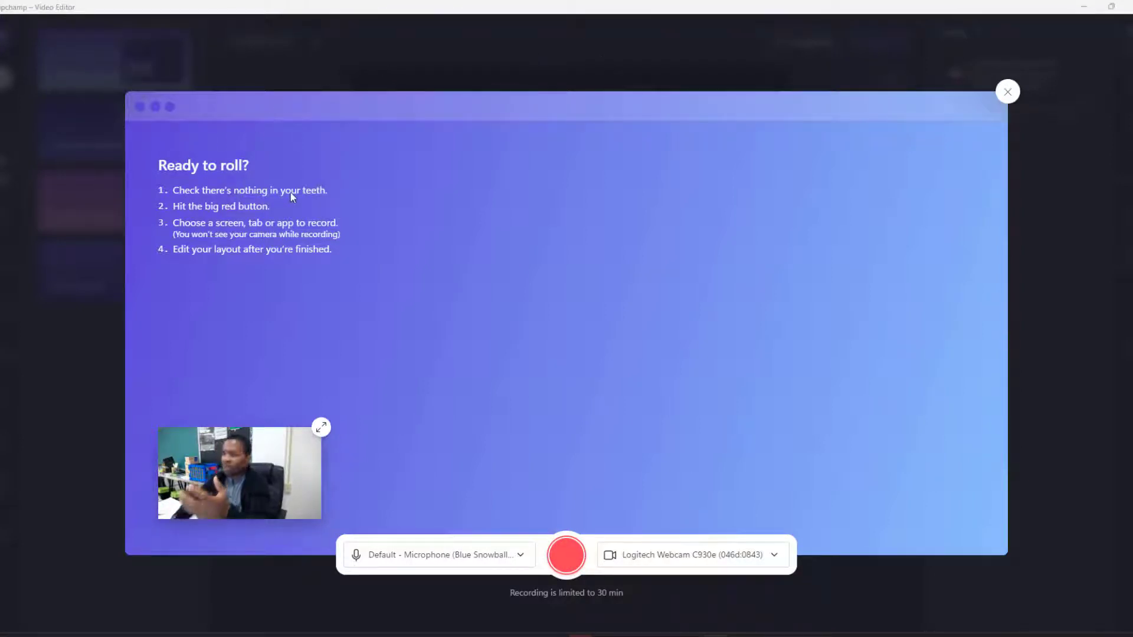
pyautogui.moveTo(309, 197)
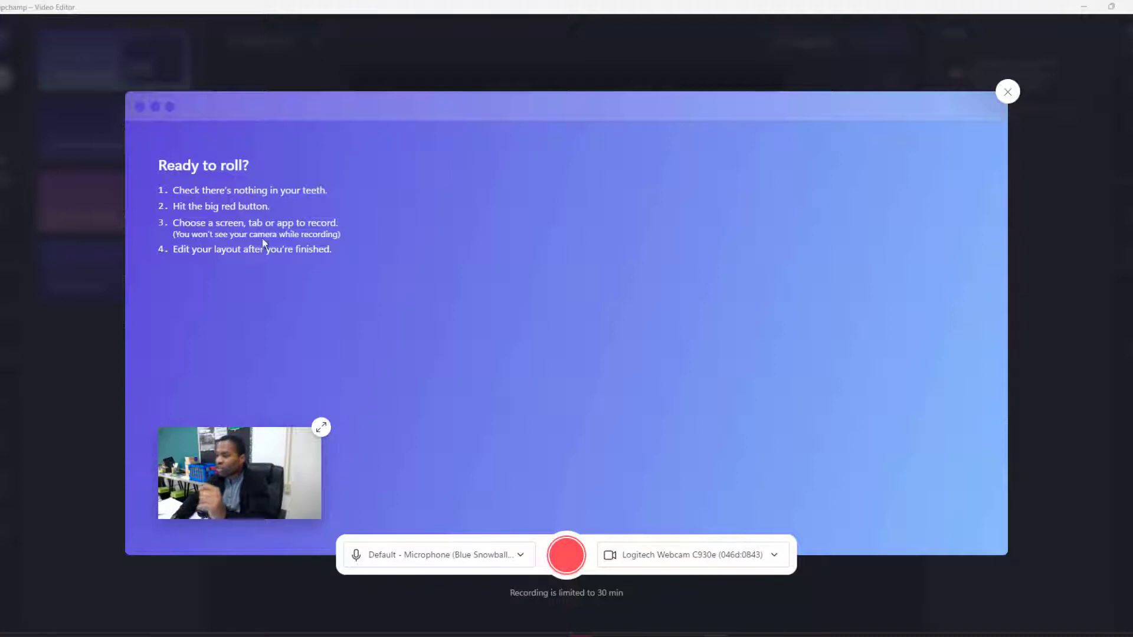
pyautogui.moveTo(260, 266)
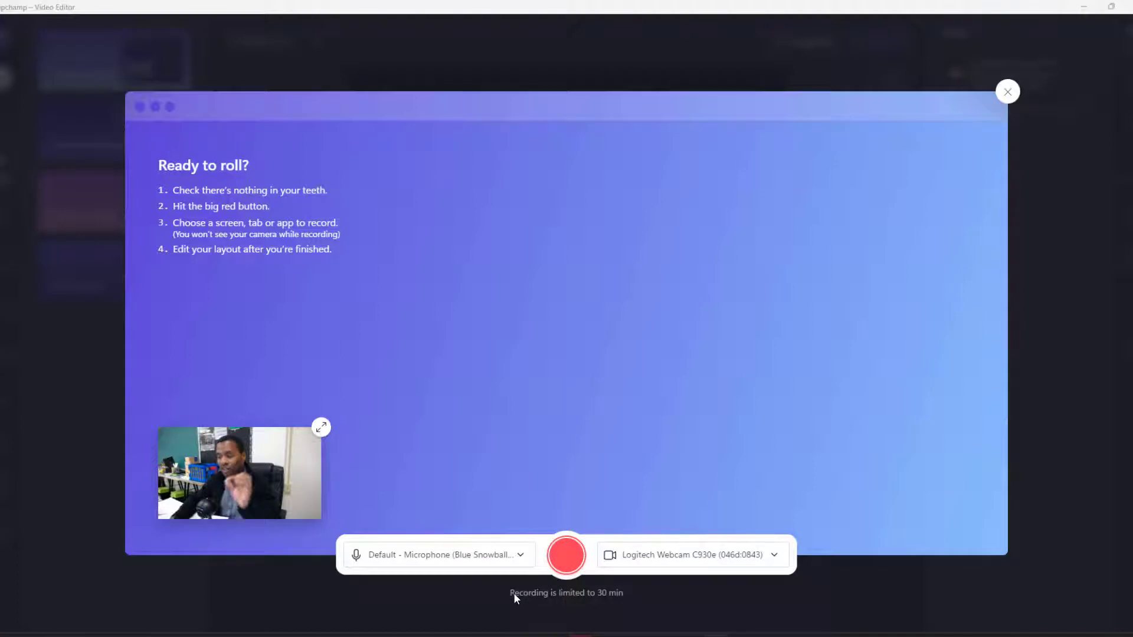
pyautogui.moveTo(598, 601)
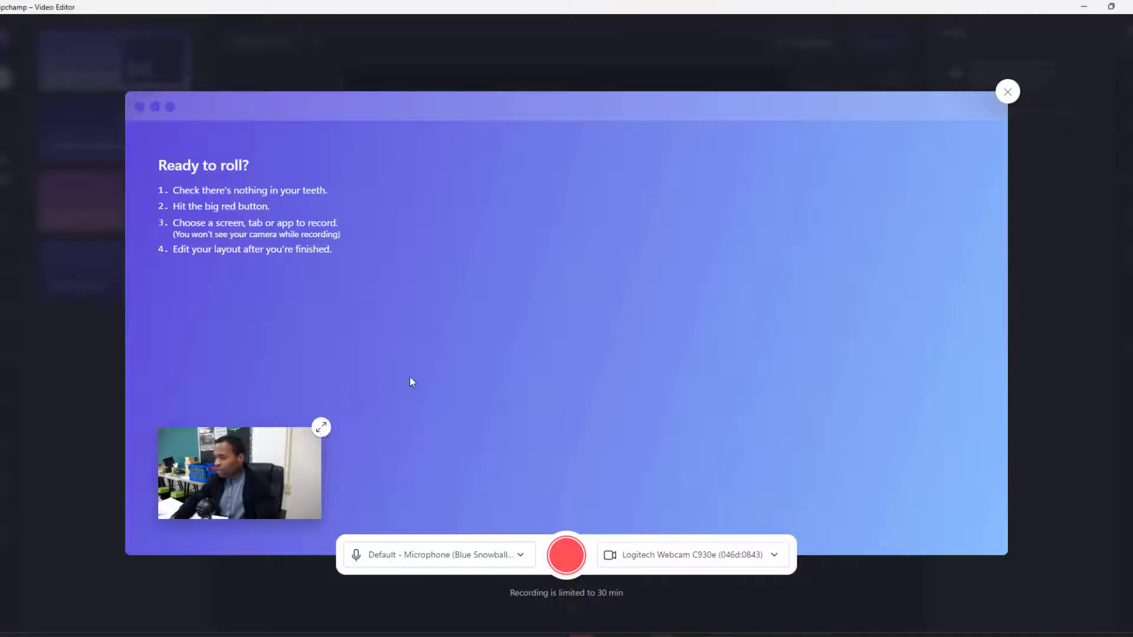
pyautogui.click(320, 427)
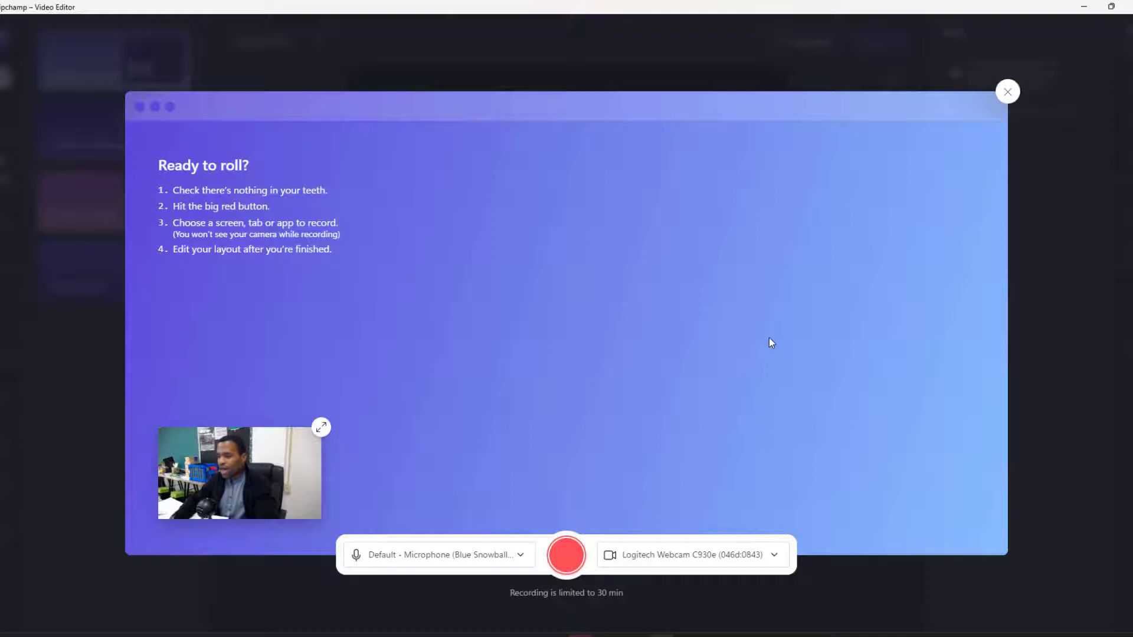
pyautogui.click(566, 555)
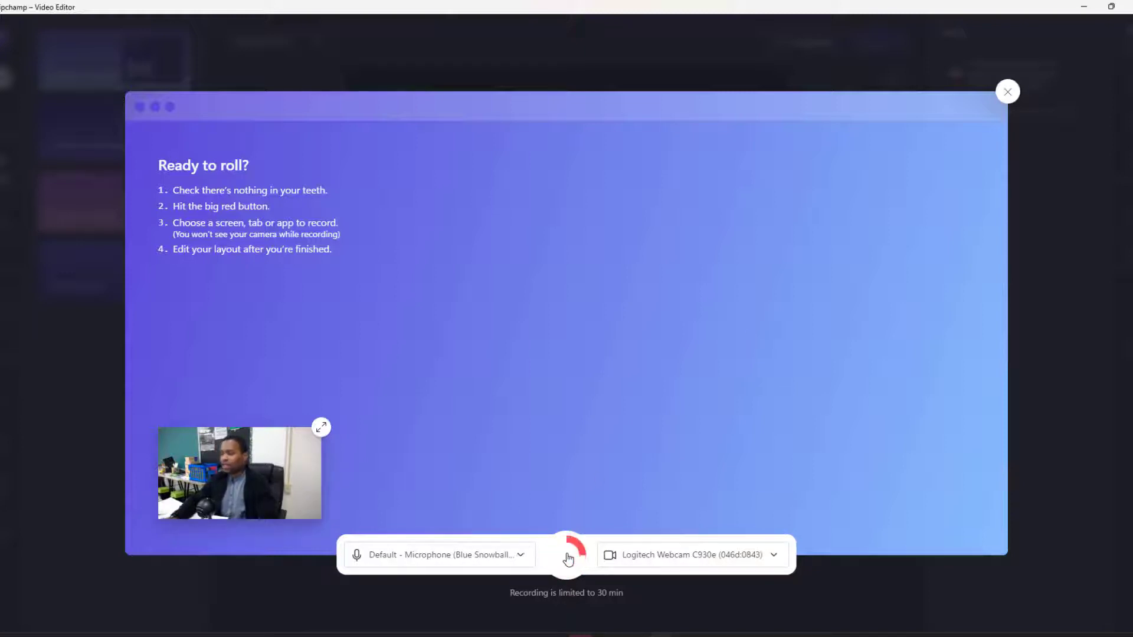
# - Check the Window and Tab sharing choices, then share Screen 2 showing the OneNote page
pyautogui.click(566, 555)
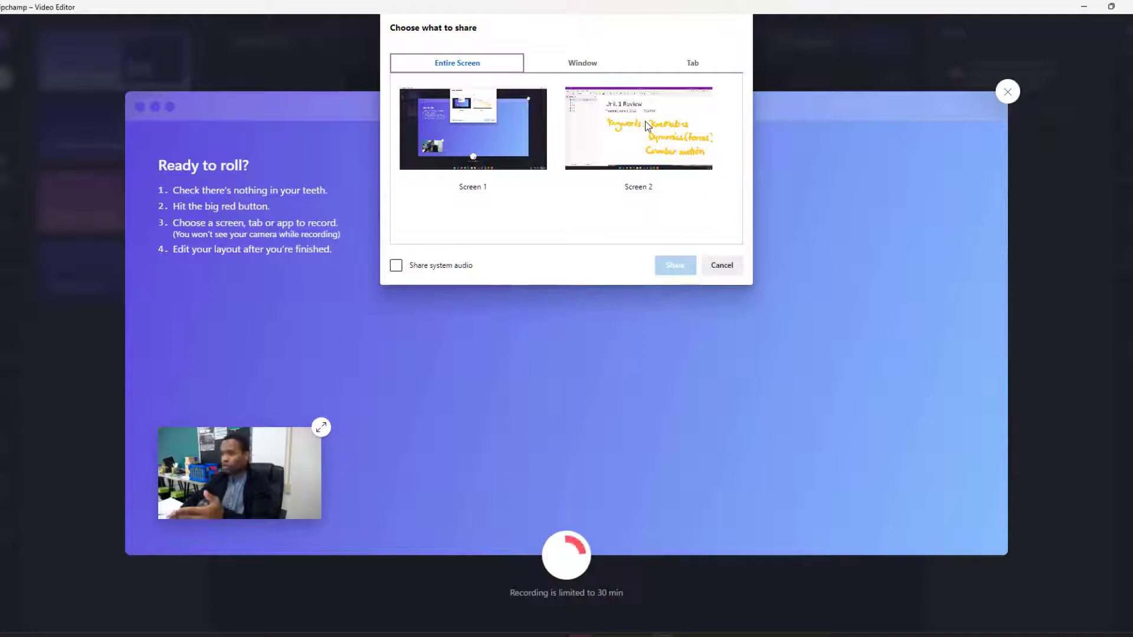
pyautogui.click(637, 127)
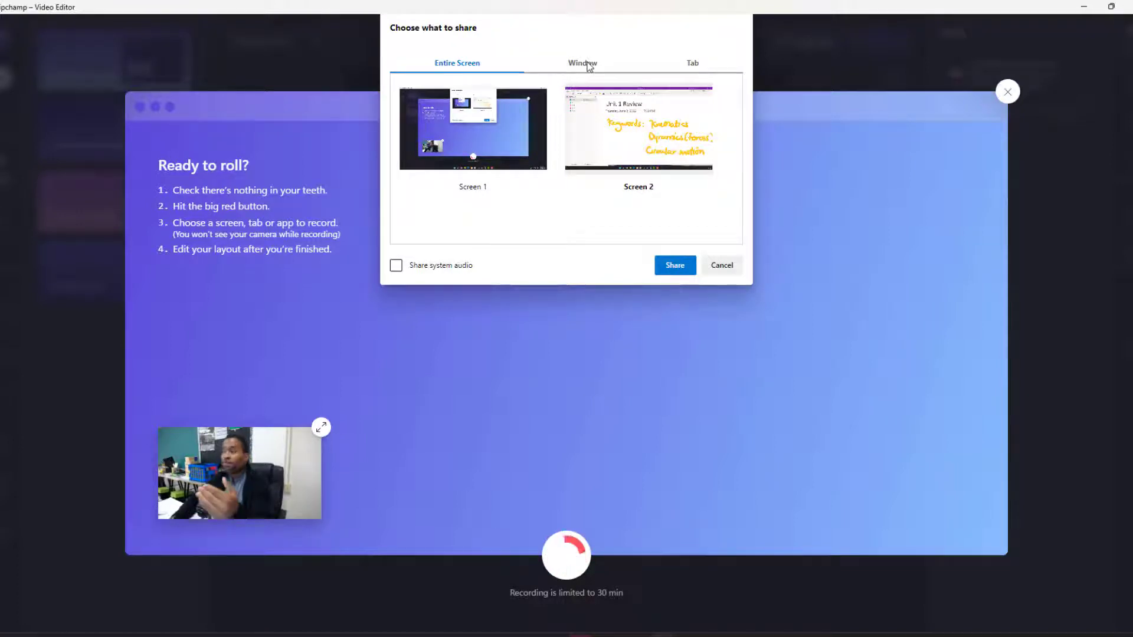
pyautogui.click(581, 63)
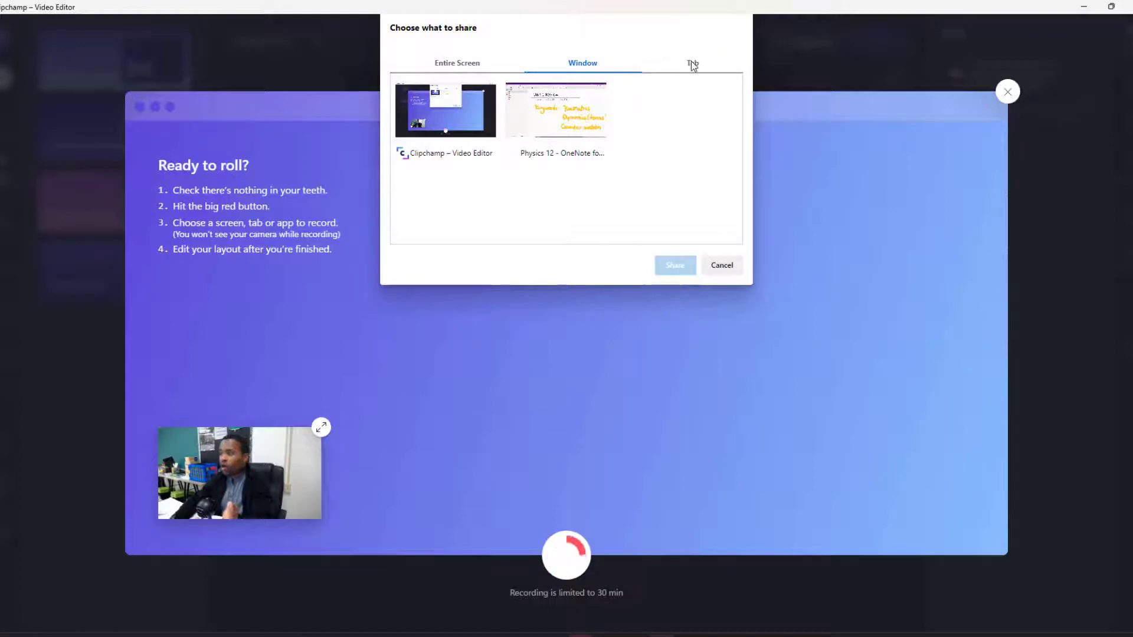
pyautogui.click(691, 63)
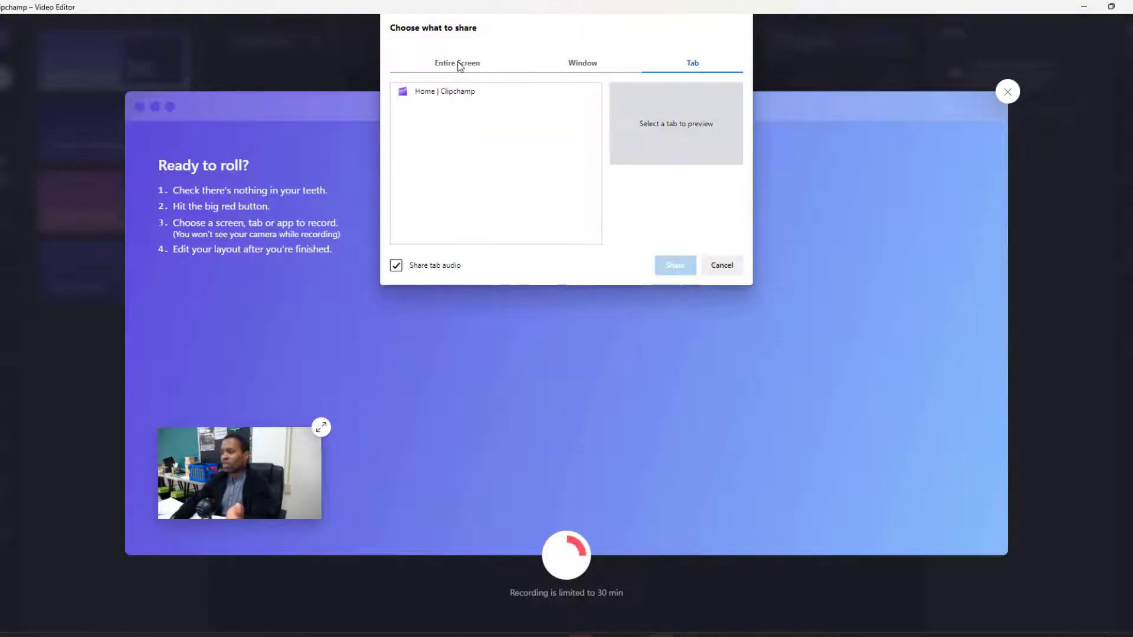
pyautogui.click(456, 63)
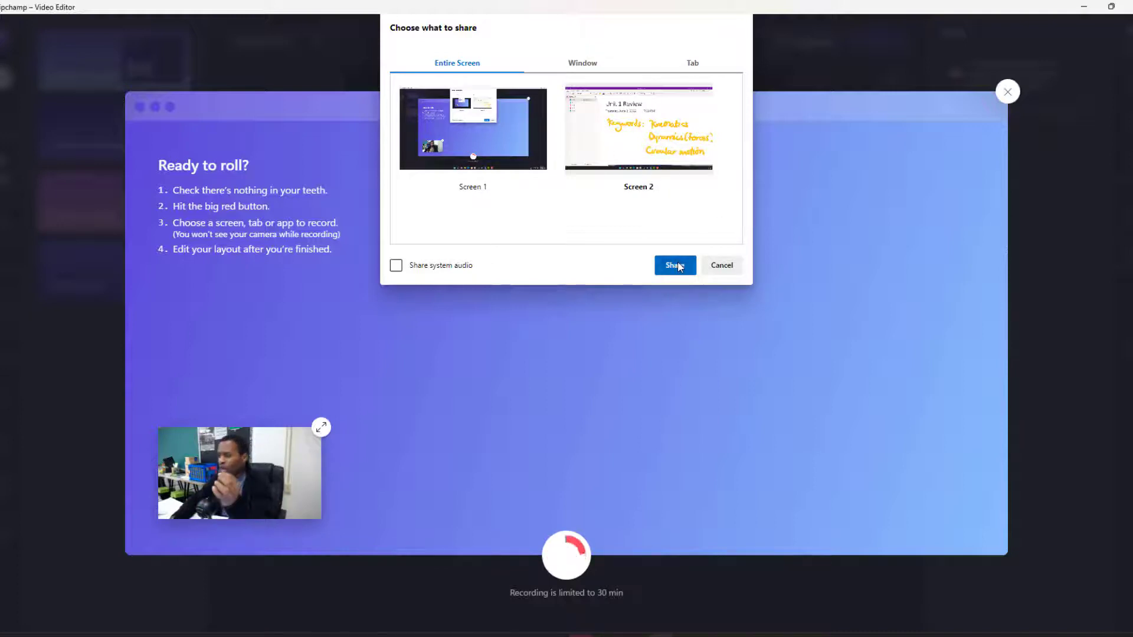
pyautogui.click(673, 265)
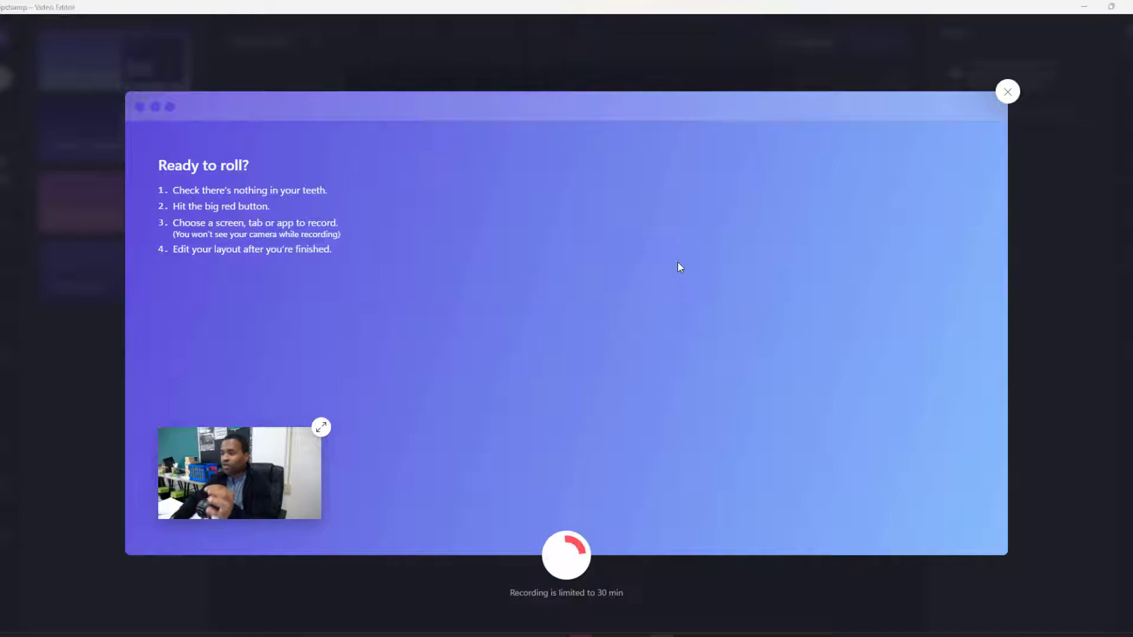
# - While recording, pick OneNote's yellow pen and handwrite 'You' beside the Unit 1 Review title
pyautogui.click(565, 556)
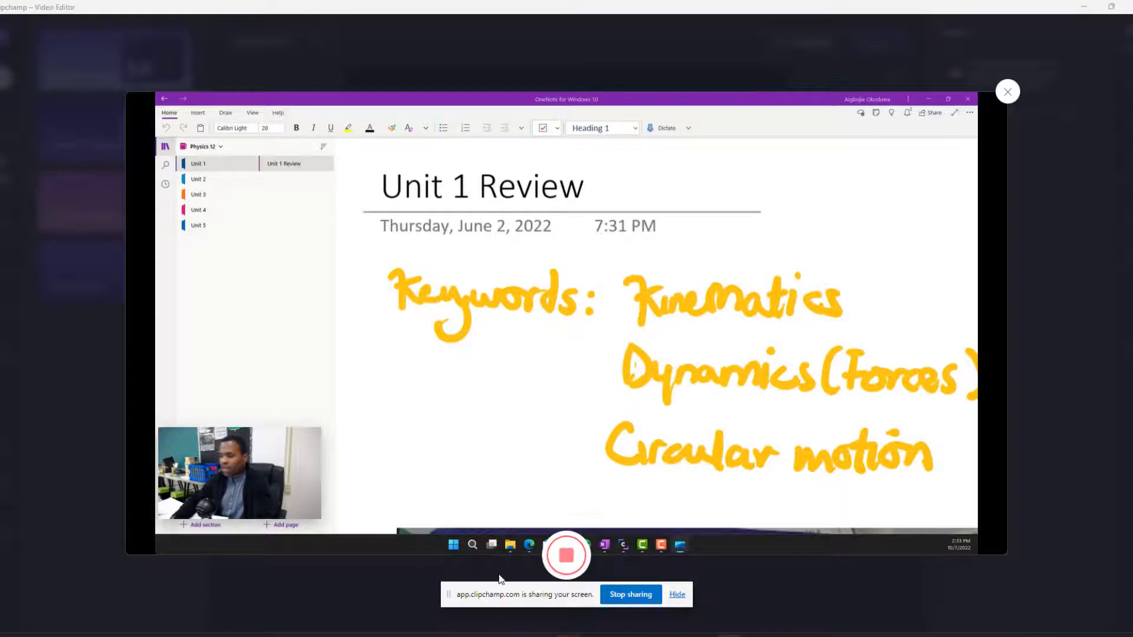
pyautogui.moveTo(497, 614)
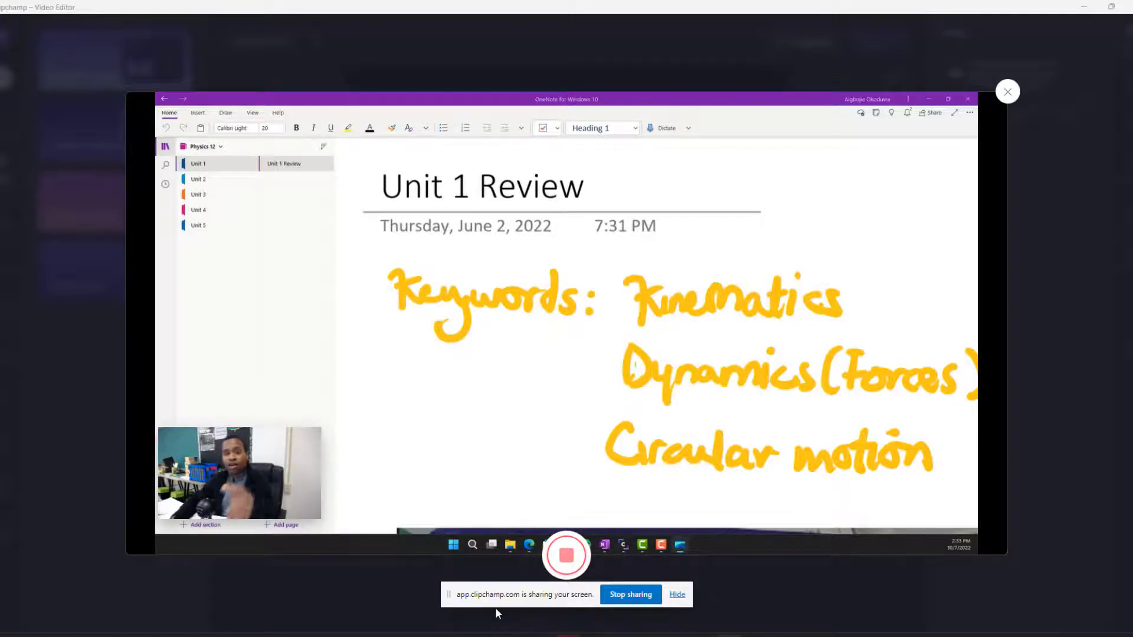
pyautogui.moveTo(534, 607)
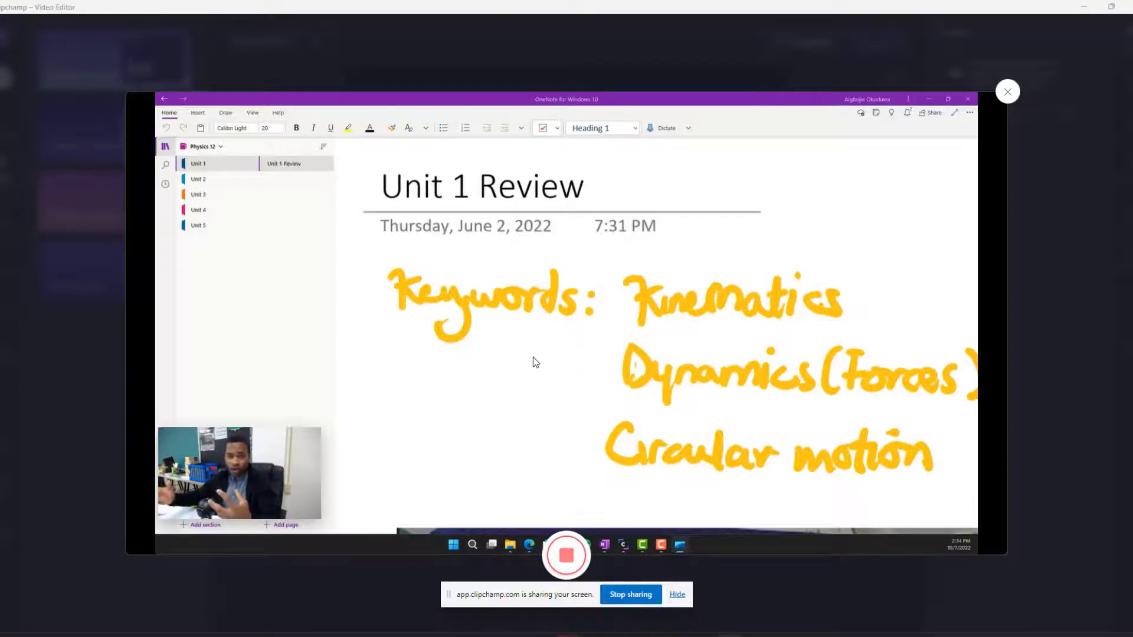
pyautogui.moveTo(698, 333)
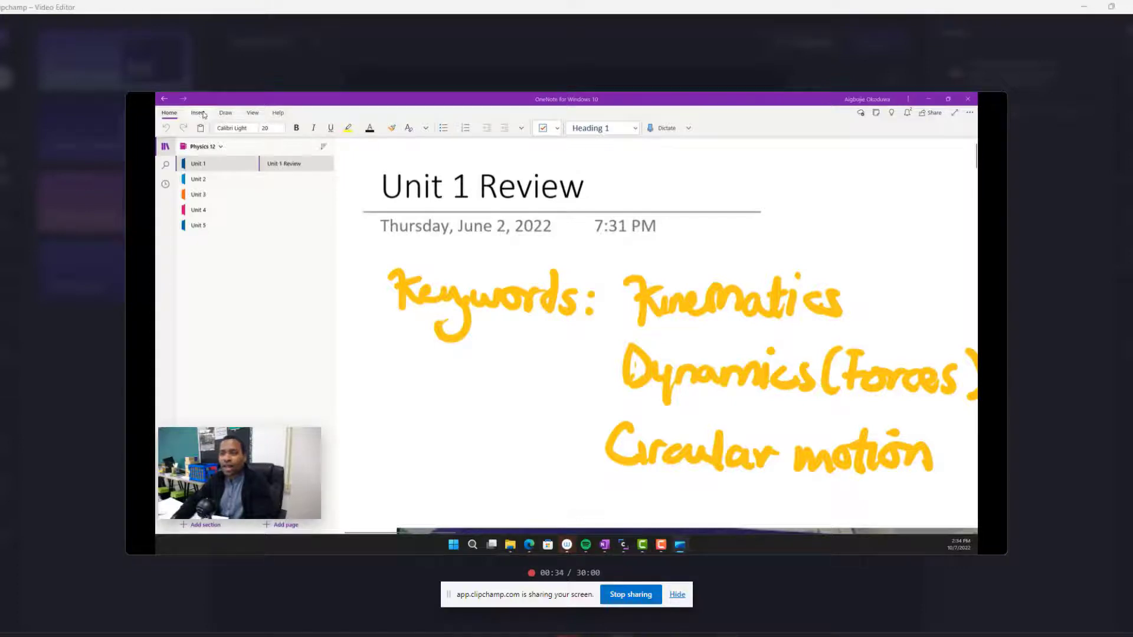
pyautogui.click(224, 113)
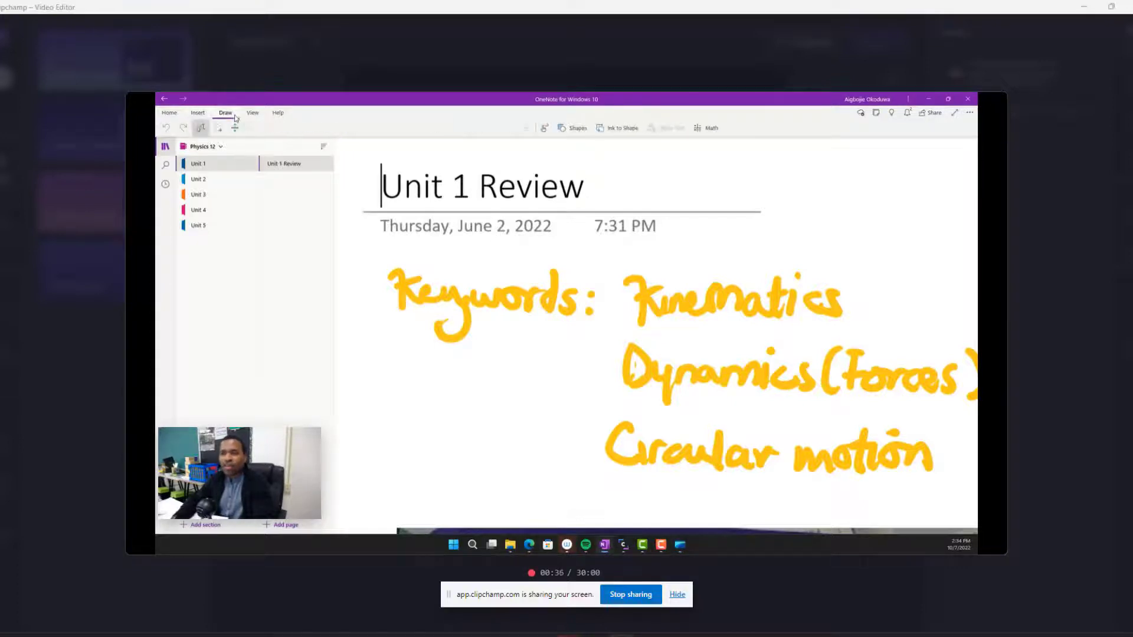
pyautogui.click(252, 127)
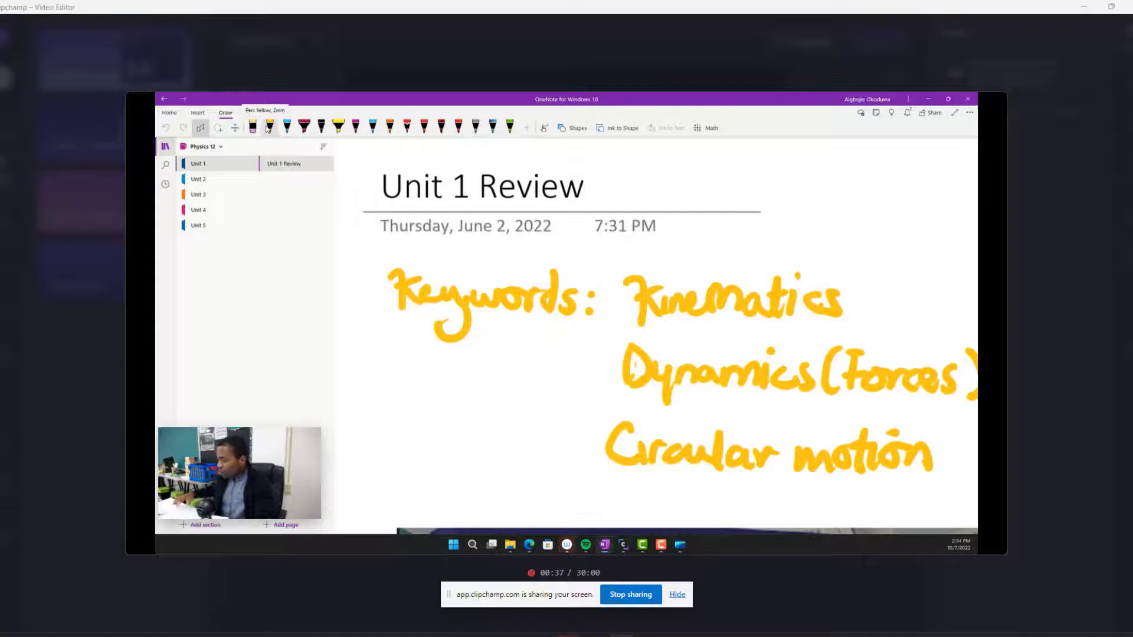
pyautogui.click(381, 187)
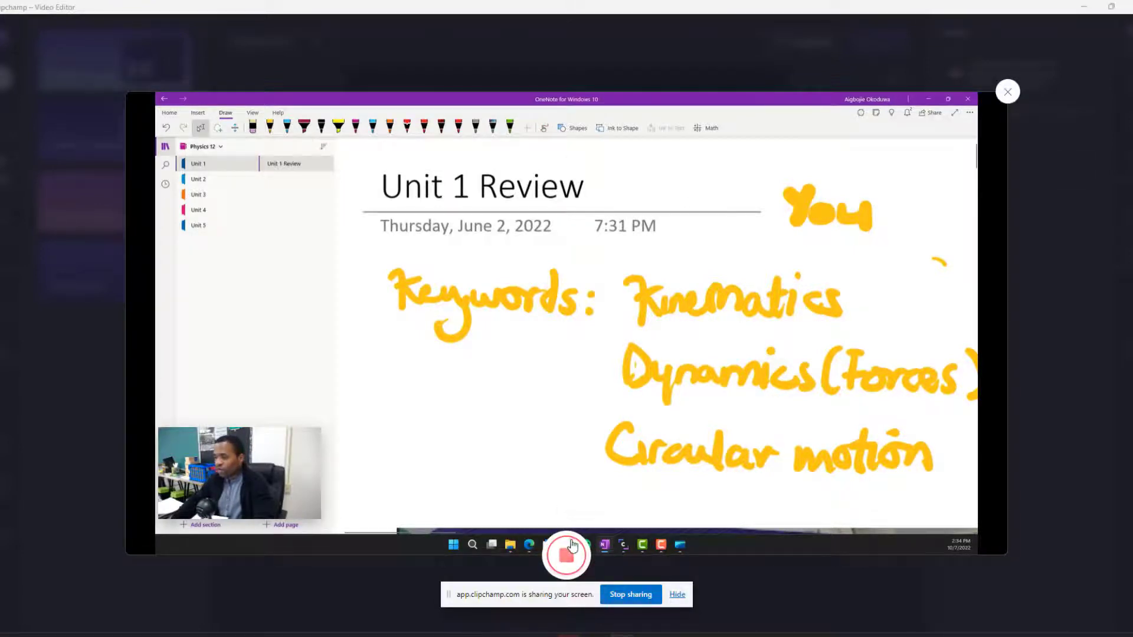
# - Stop the recording and choose Save and edit, adding webcam and screen clips to the timeline
pyautogui.click(565, 555)
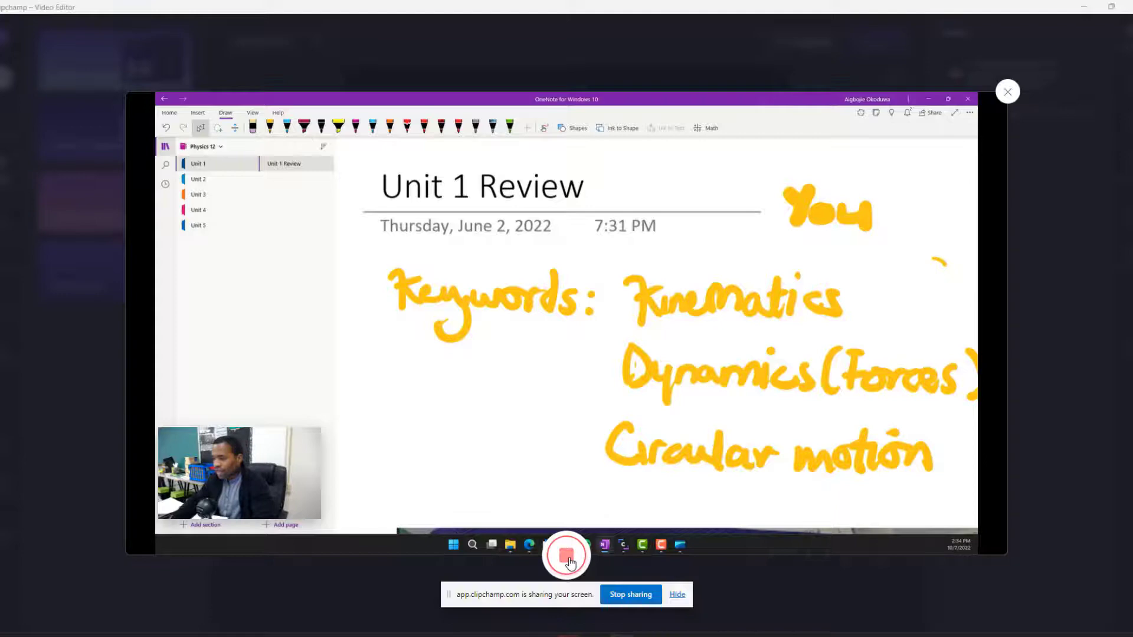
pyautogui.click(566, 554)
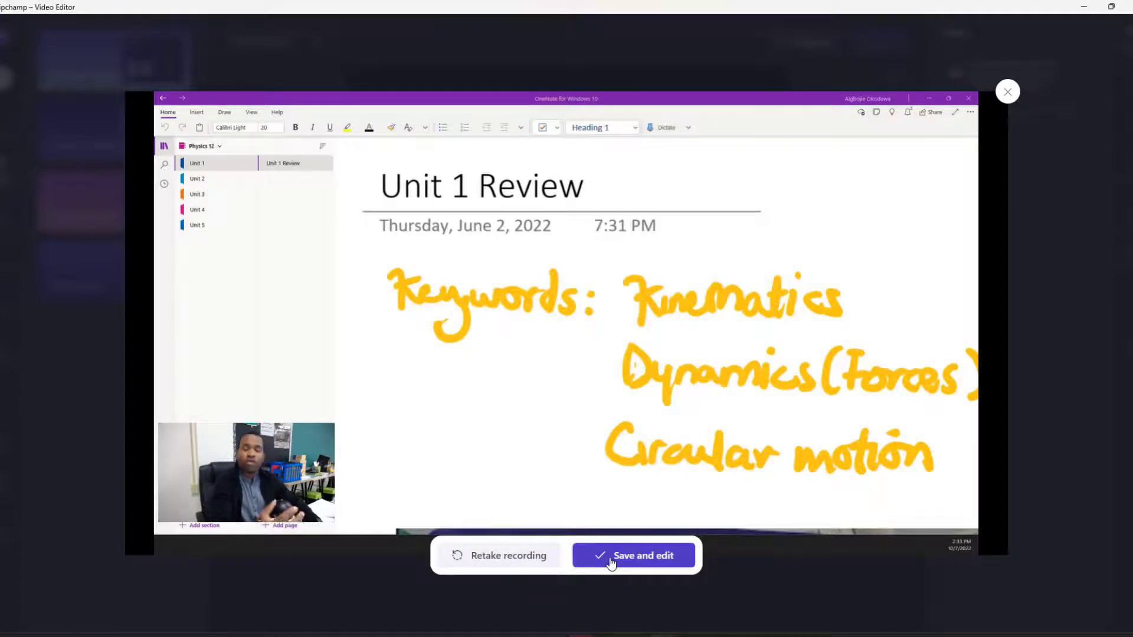
pyautogui.click(633, 556)
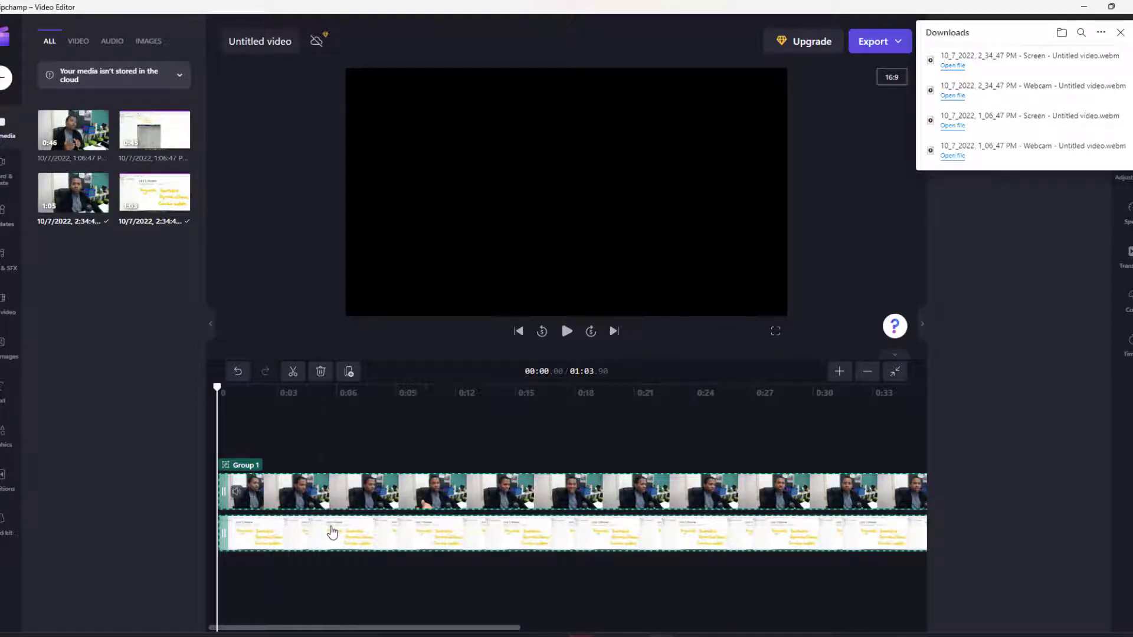
pyautogui.moveTo(395, 540)
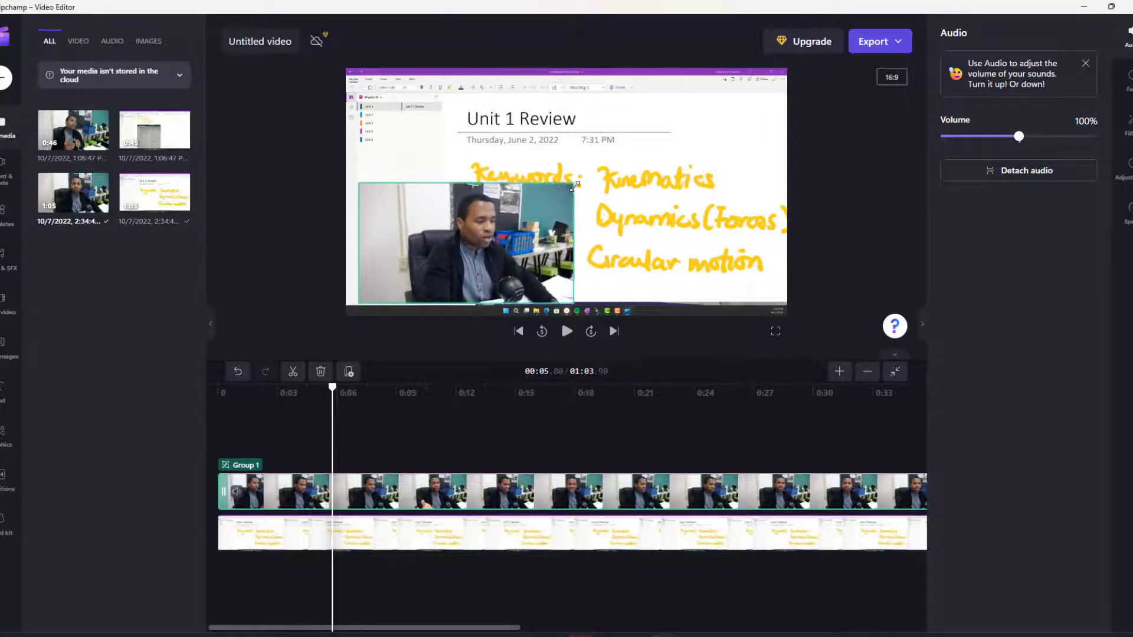
# - Shrink the webcam overlay by its corner handle into a small lower-left picture-in-picture box
pyautogui.moveTo(574, 187); pyautogui.dragTo(538, 201)
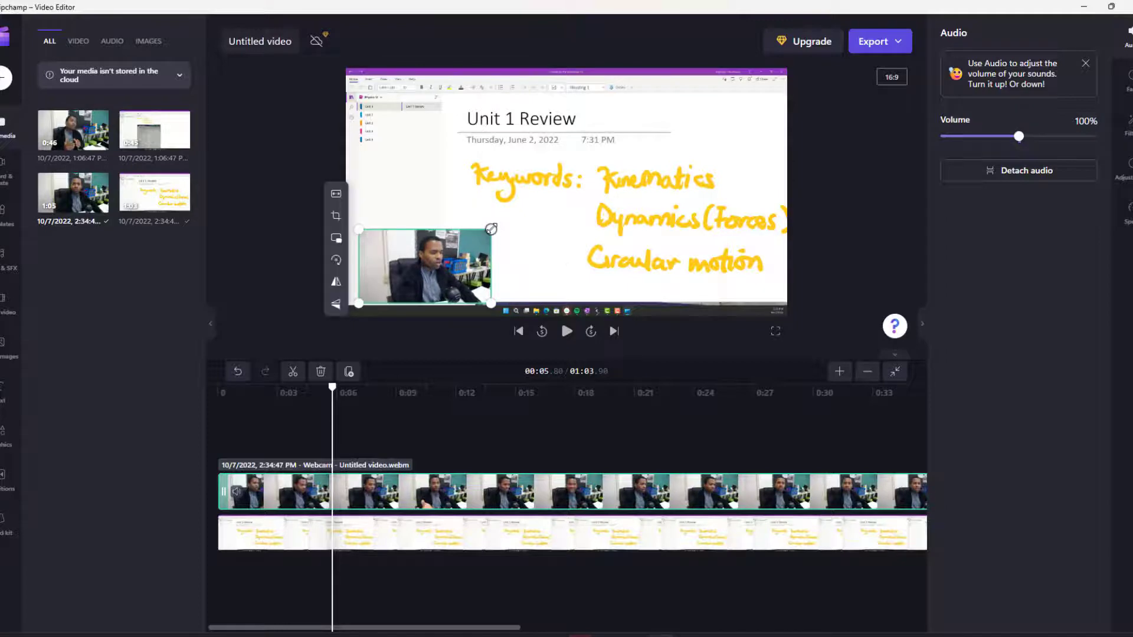
pyautogui.moveTo(335, 193)
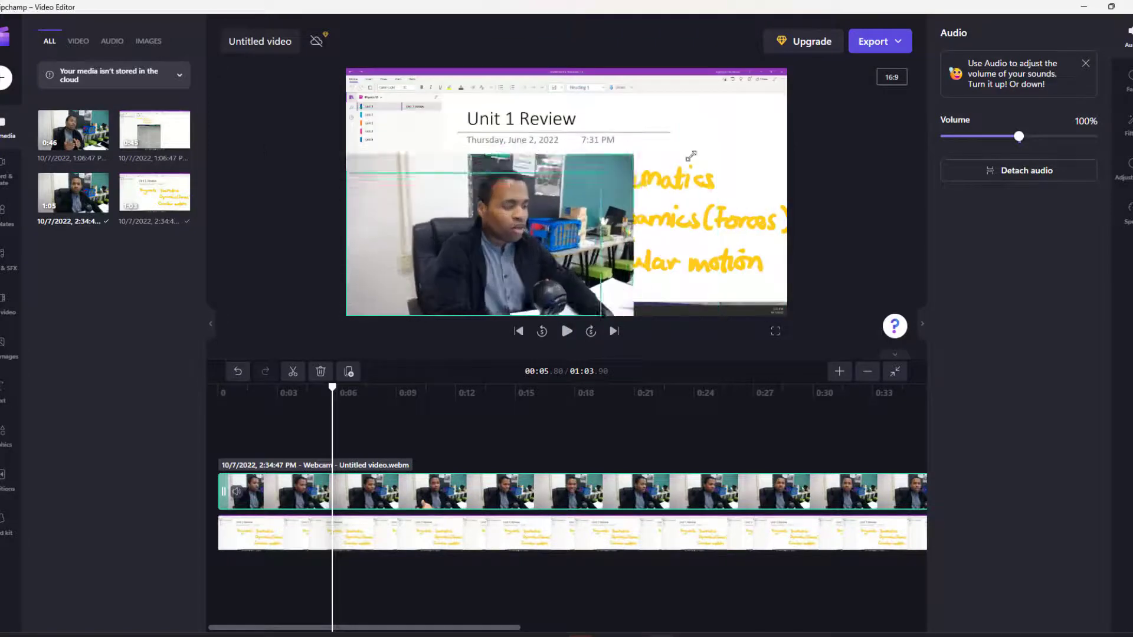
pyautogui.click(476, 218)
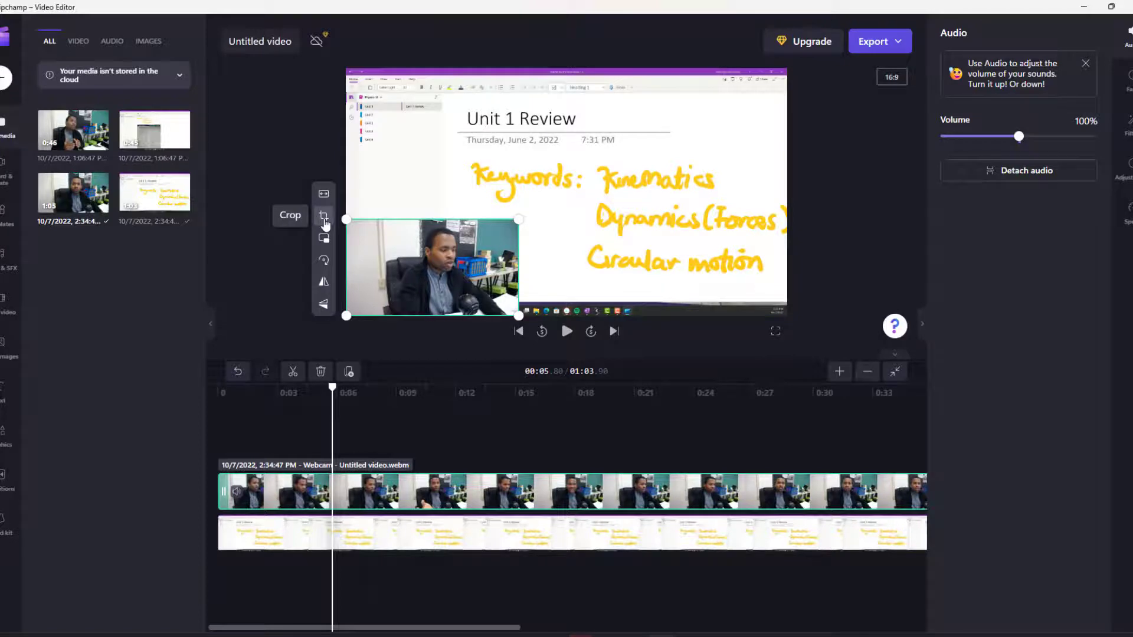
# - Crop the webcam overlay's left edge inward to a narrower frame and confirm
pyautogui.click(324, 217)
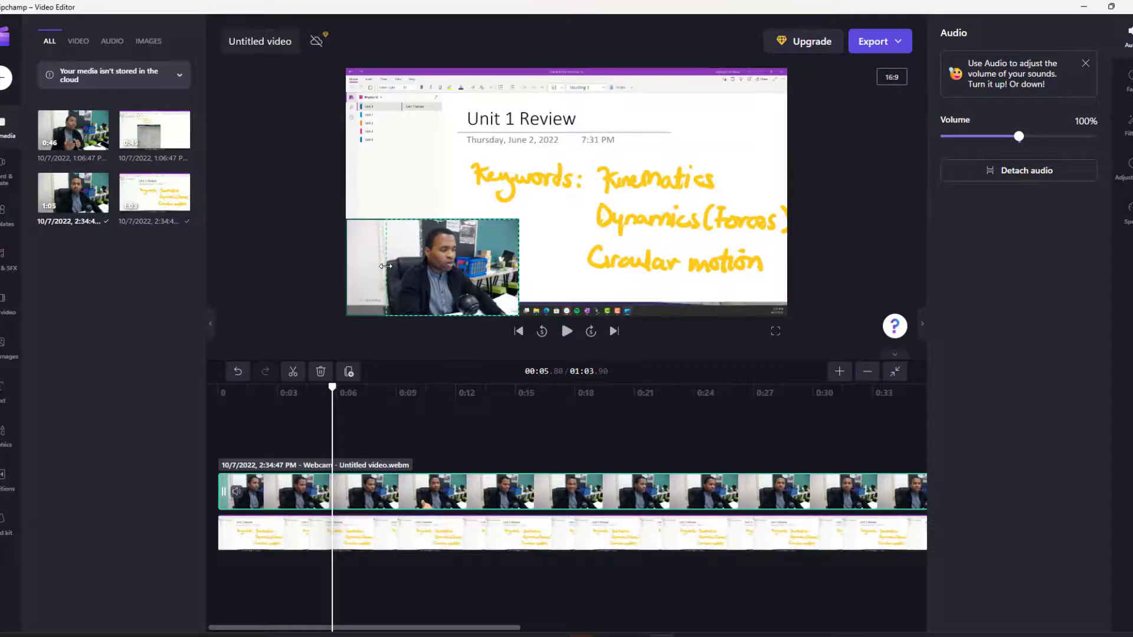
pyautogui.click(431, 265)
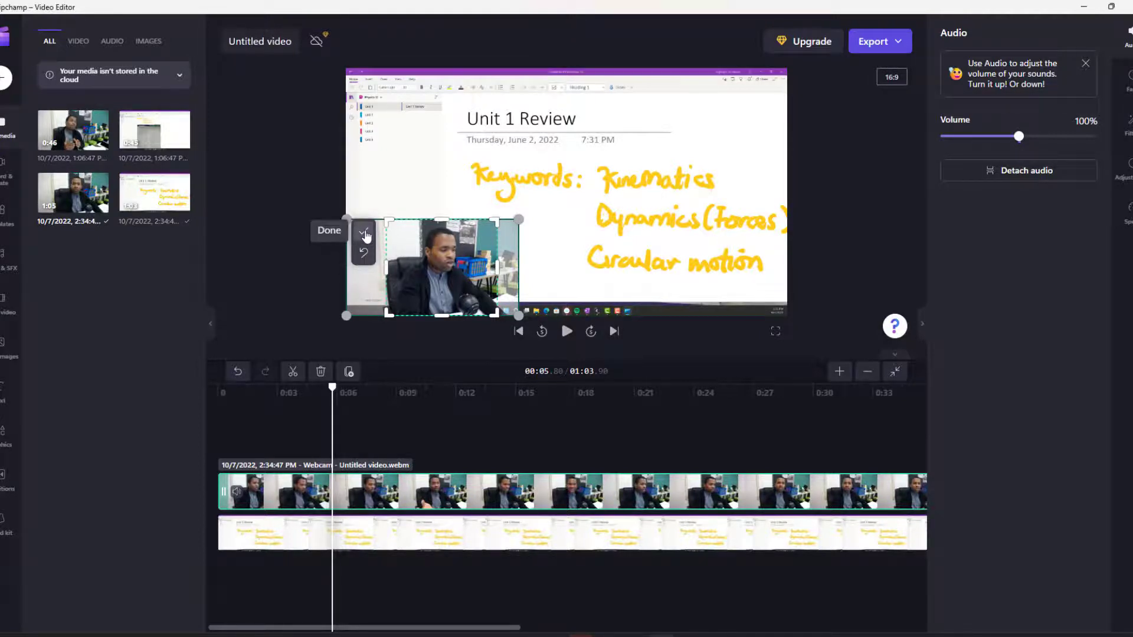
pyautogui.click(329, 230)
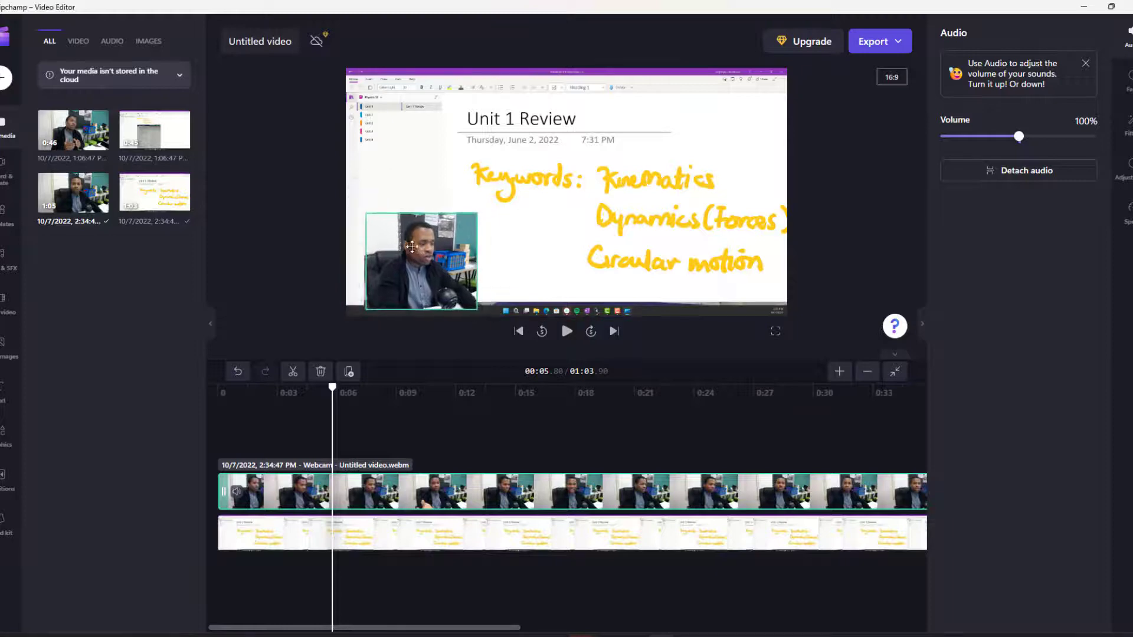
# - Move the webcam overlay to the lower-right corner, flip it horizontally, and undo a vertical flip
pyautogui.click(411, 262)
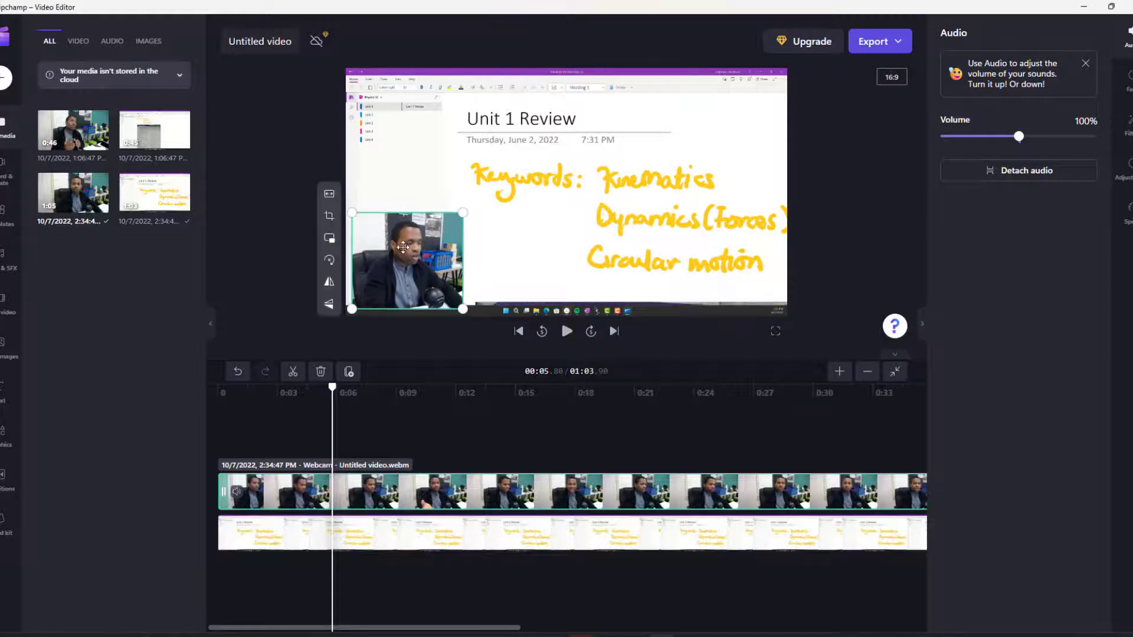
pyautogui.moveTo(329, 238)
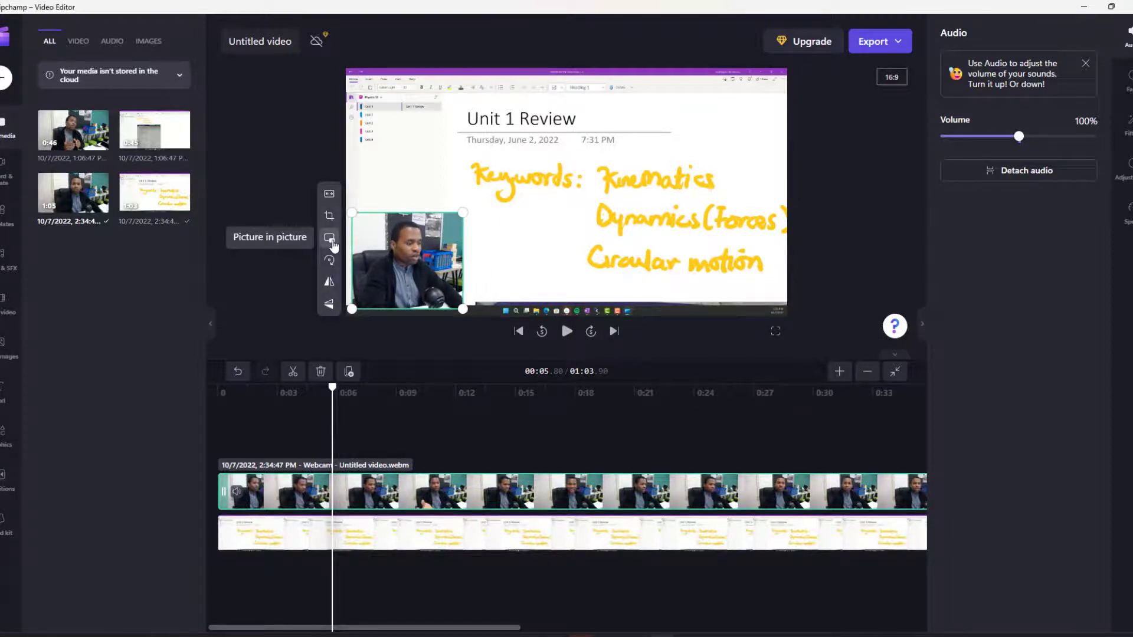
pyautogui.moveTo(329, 259)
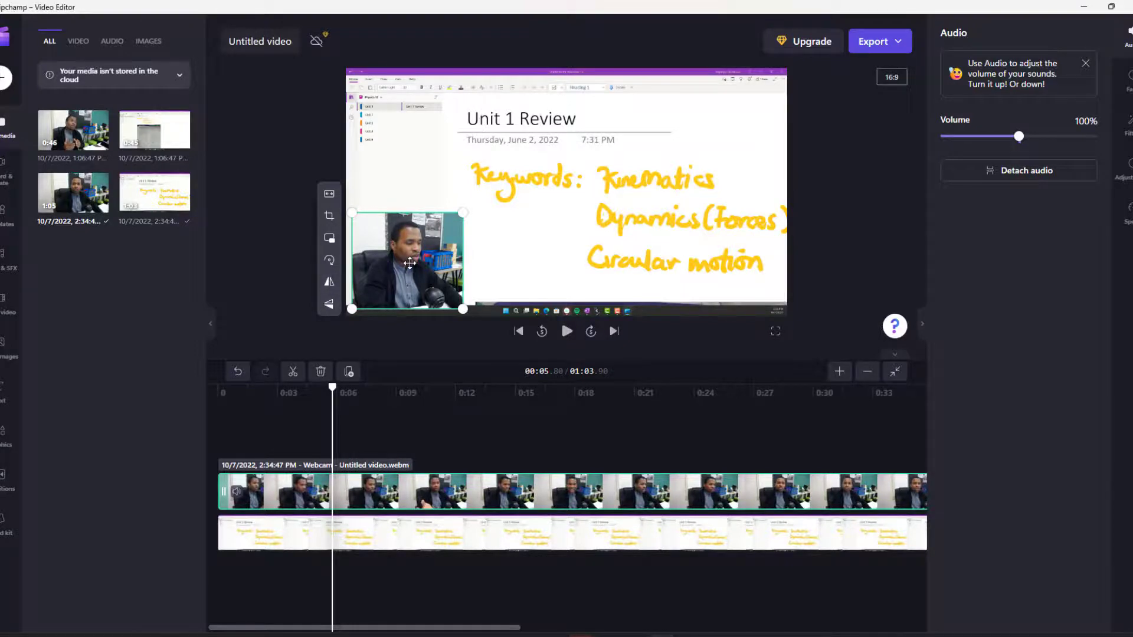
pyautogui.moveTo(407, 262); pyautogui.dragTo(728, 260)
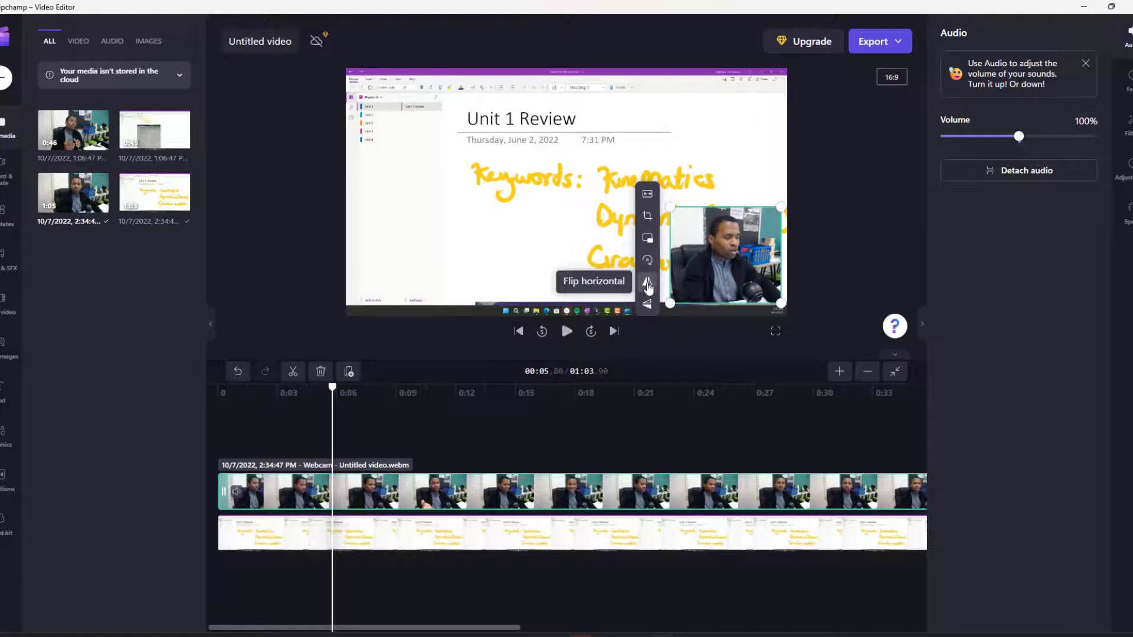
pyautogui.click(647, 282)
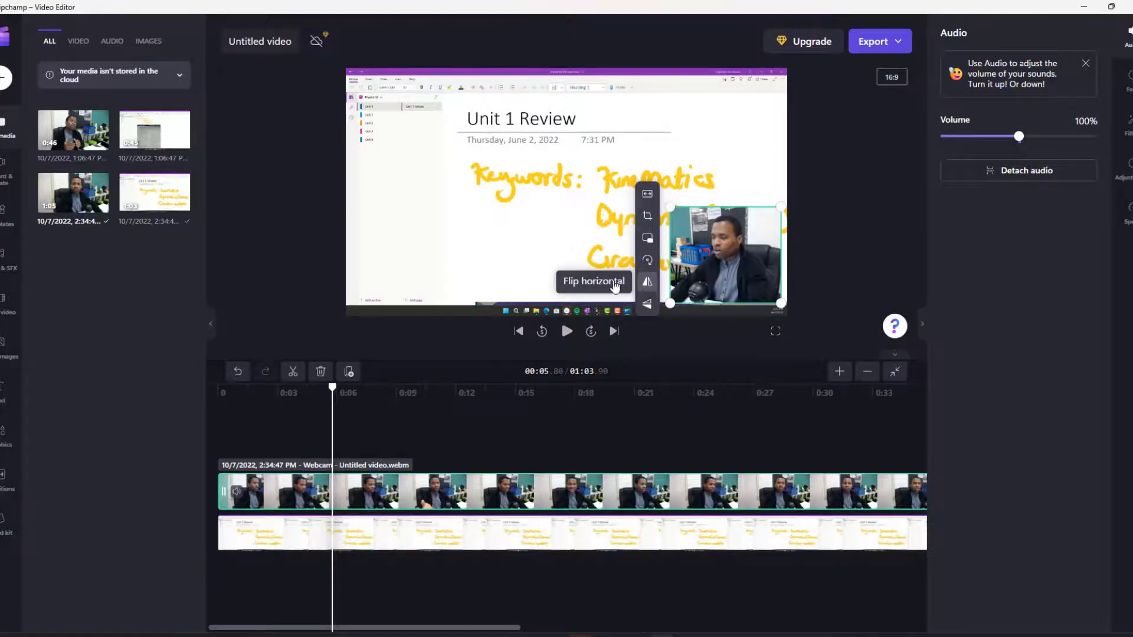
pyautogui.moveTo(647, 305)
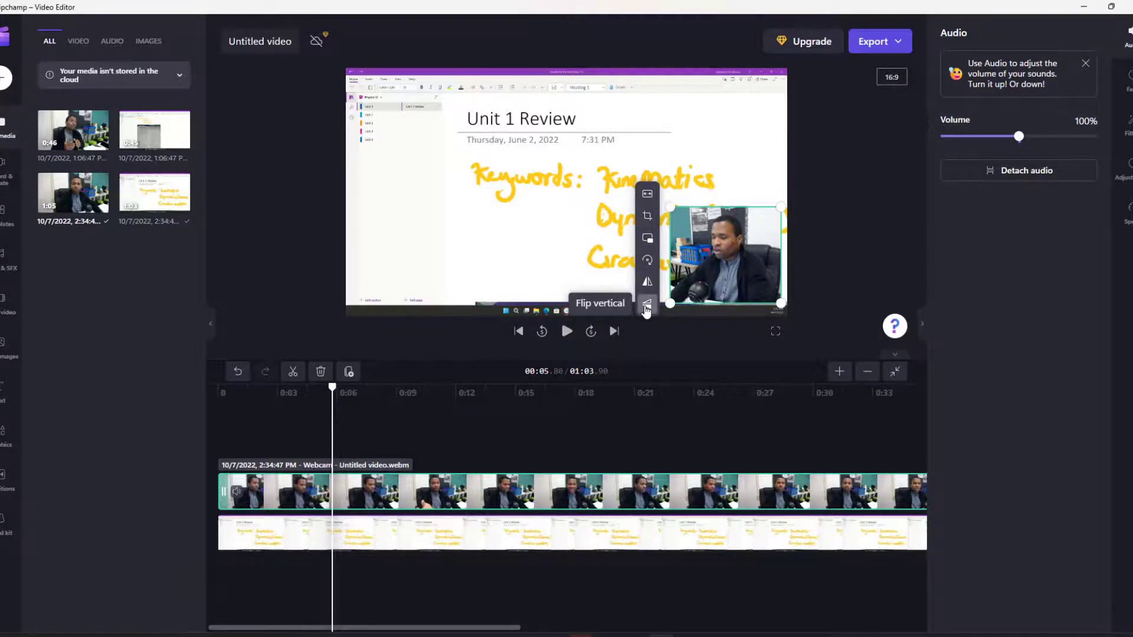
pyautogui.click(647, 305)
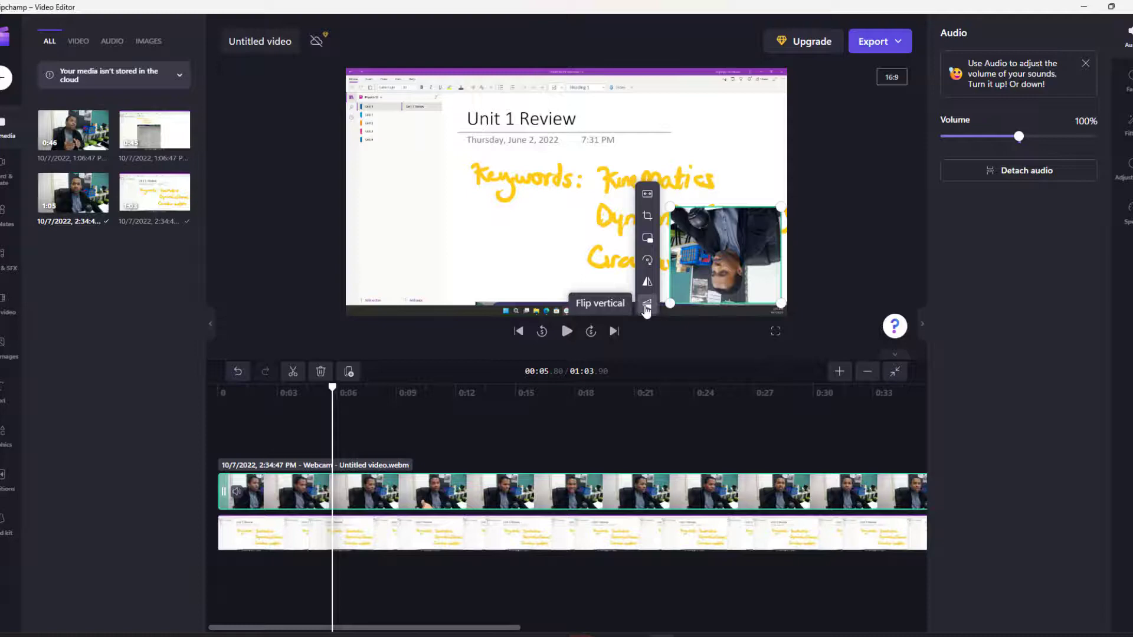
pyautogui.moveTo(647, 282)
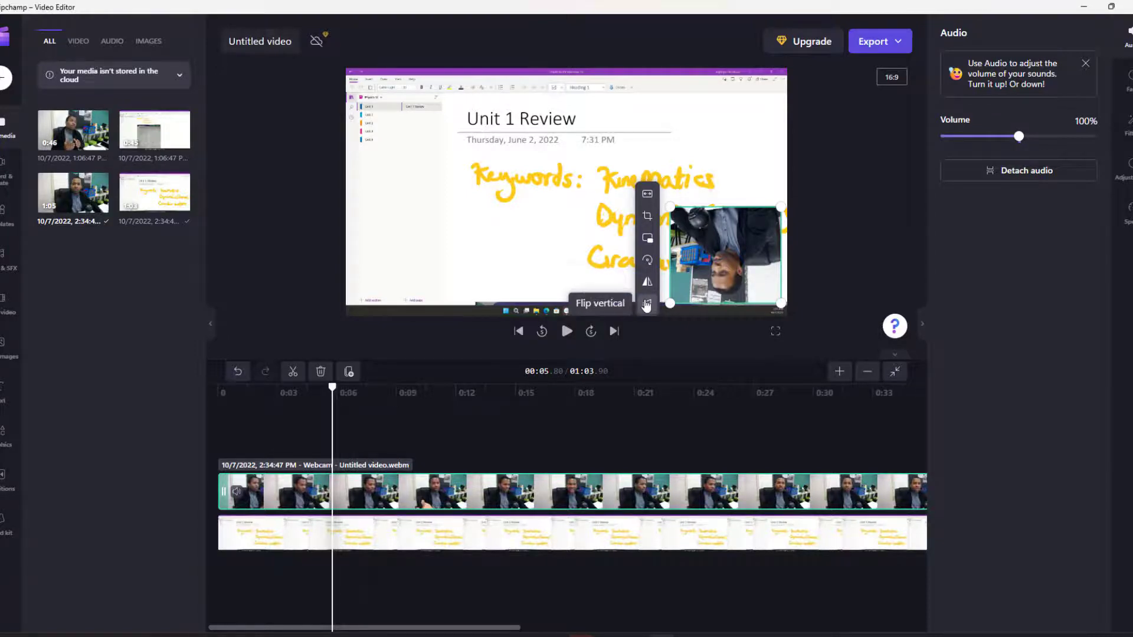
pyautogui.click(647, 303)
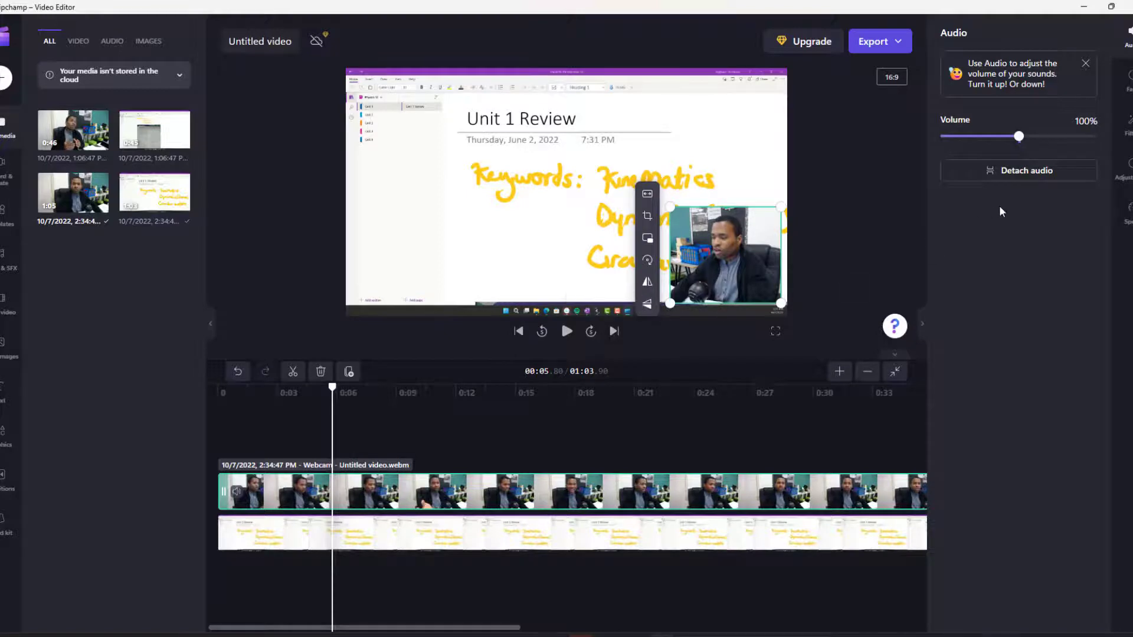
pyautogui.moveTo(1034, 148)
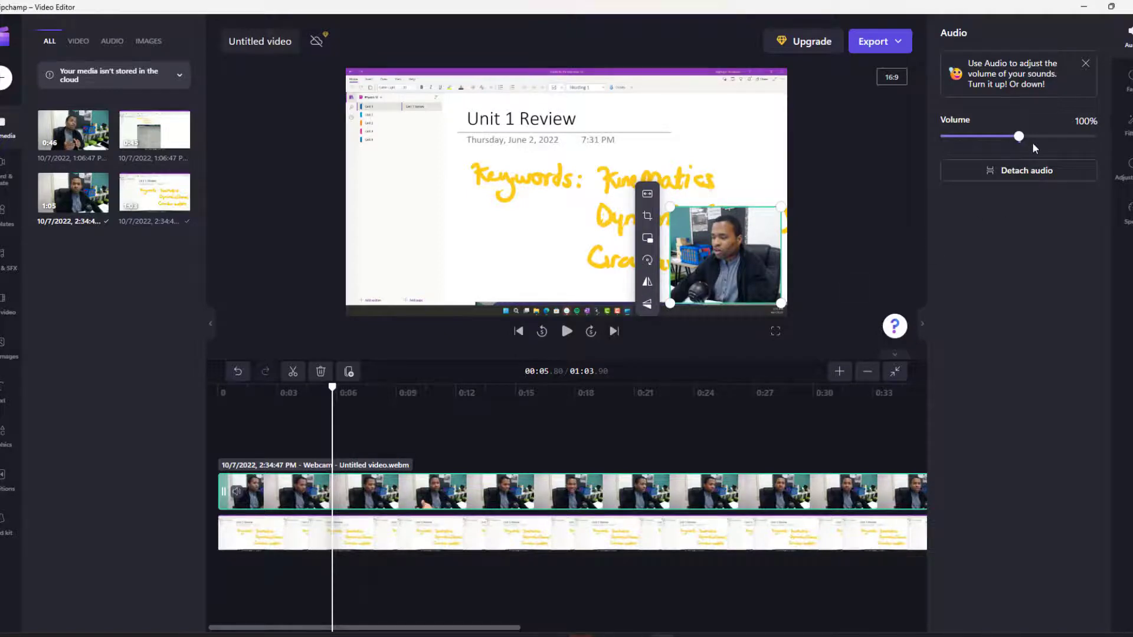
pyautogui.moveTo(967, 136)
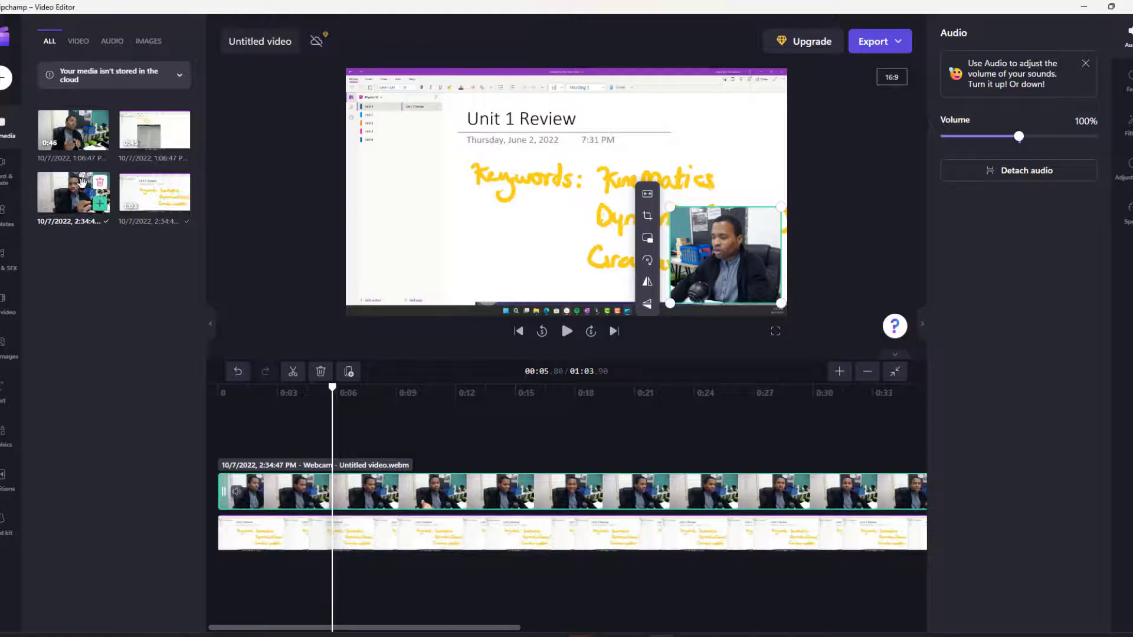
pyautogui.moveTo(99, 184)
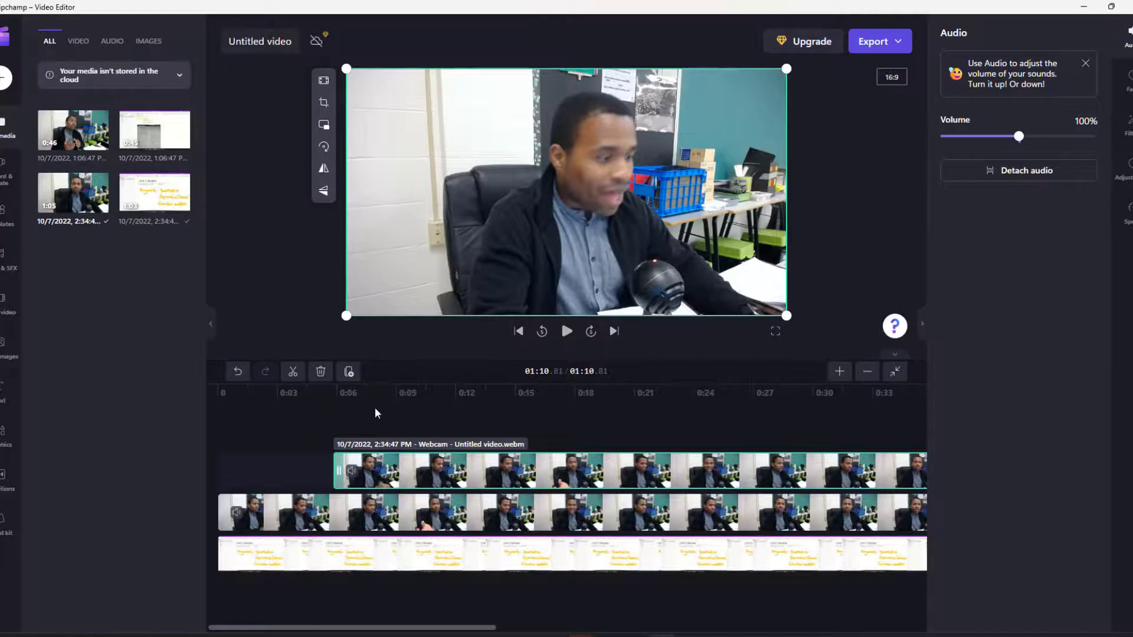
pyautogui.moveTo(422, 476)
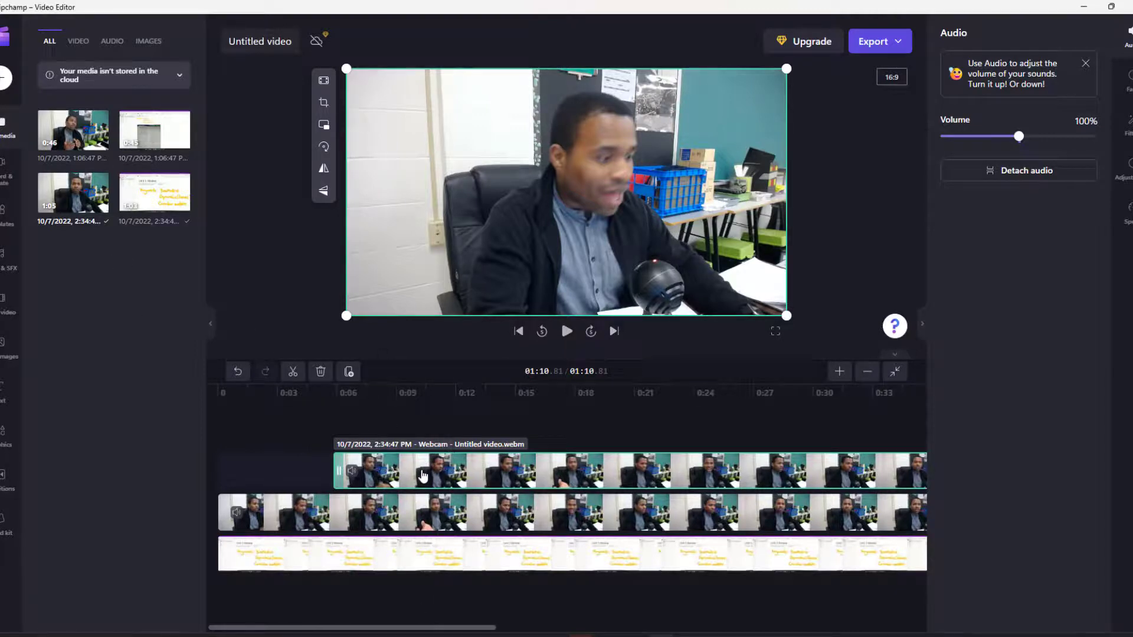
pyautogui.moveTo(293, 371)
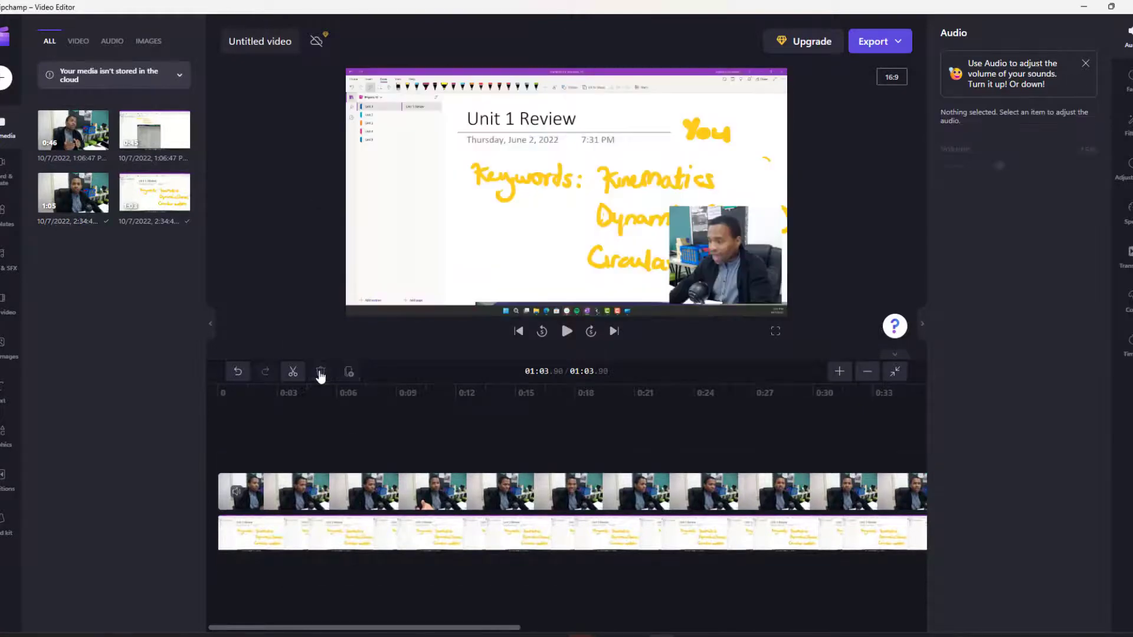
pyautogui.click(483, 533)
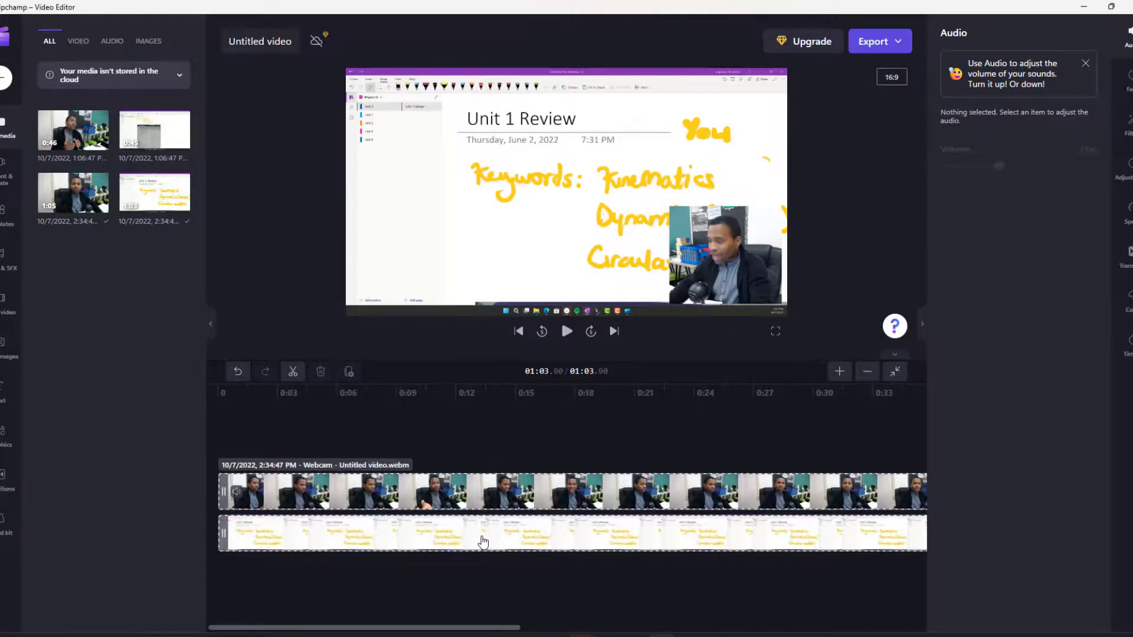
# - Show the Fade settings for the OneNote screen recording clip, then its Filters list
pyautogui.click(1111, 82)
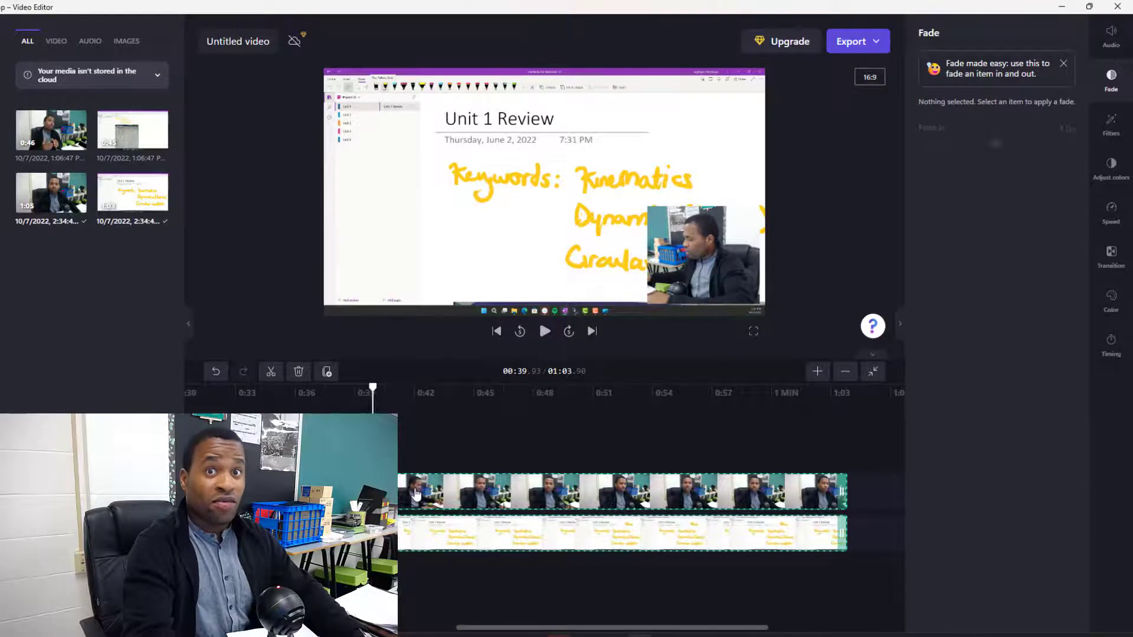
pyautogui.click(701, 256)
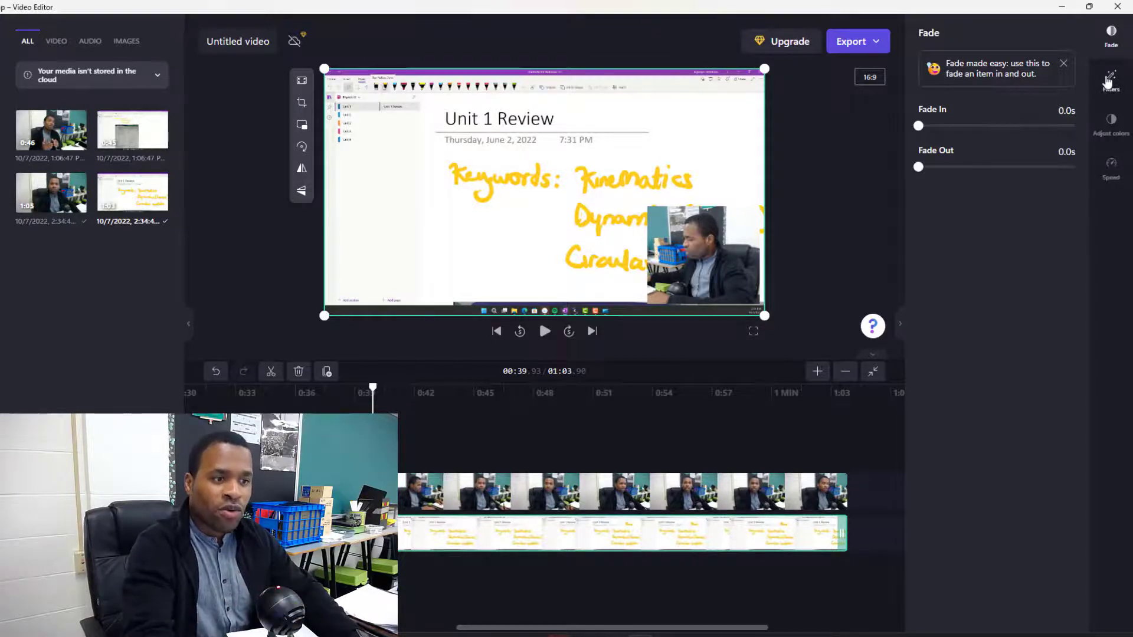
pyautogui.click(1112, 81)
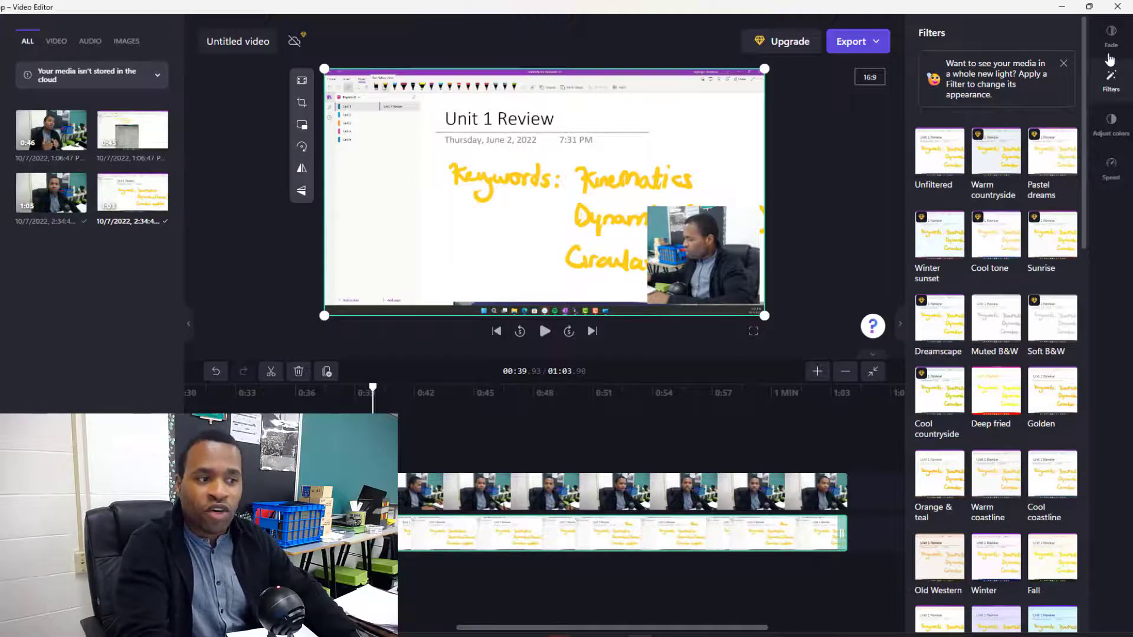
# - Try a filter thumbnail on the recording, then show its Adjust colors controls
pyautogui.click(1111, 34)
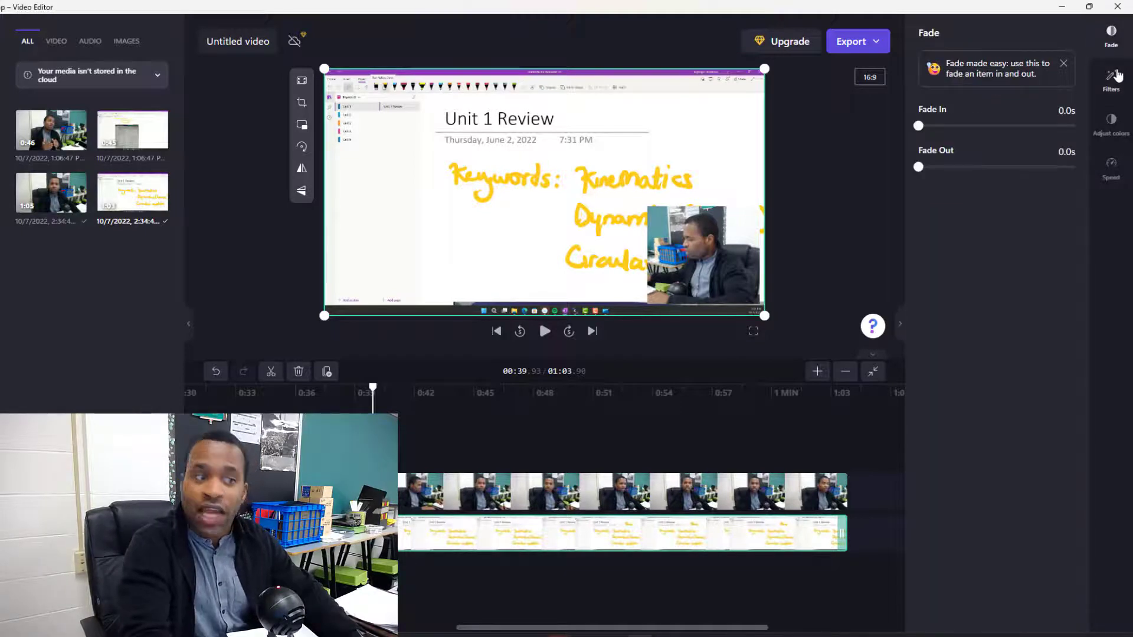
pyautogui.click(1111, 82)
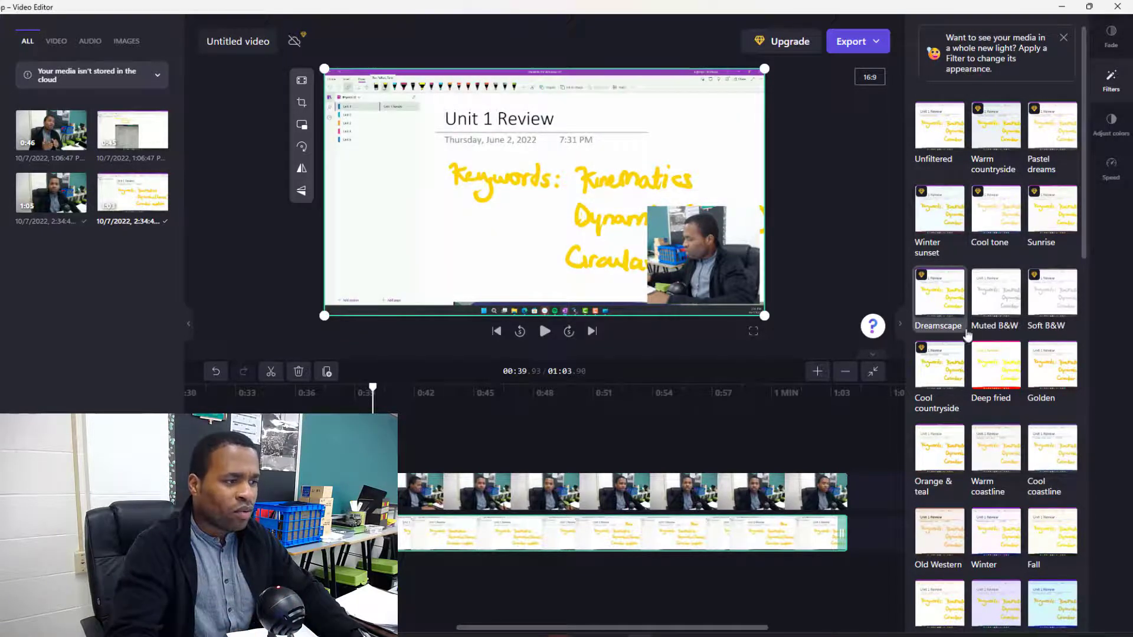
pyautogui.click(994, 368)
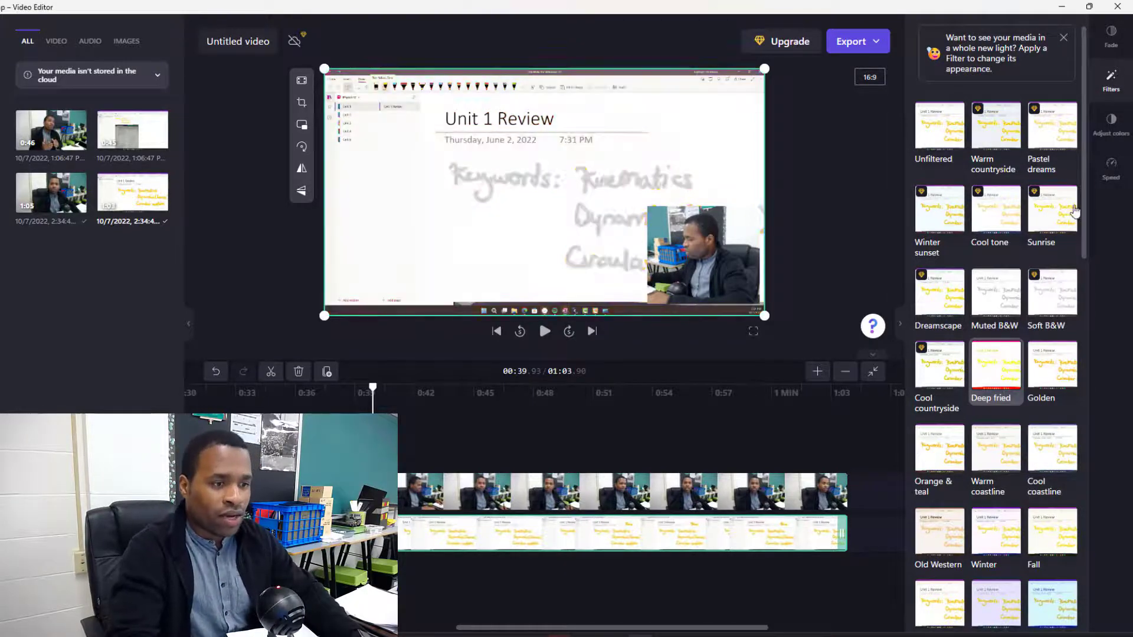
pyautogui.click(1112, 124)
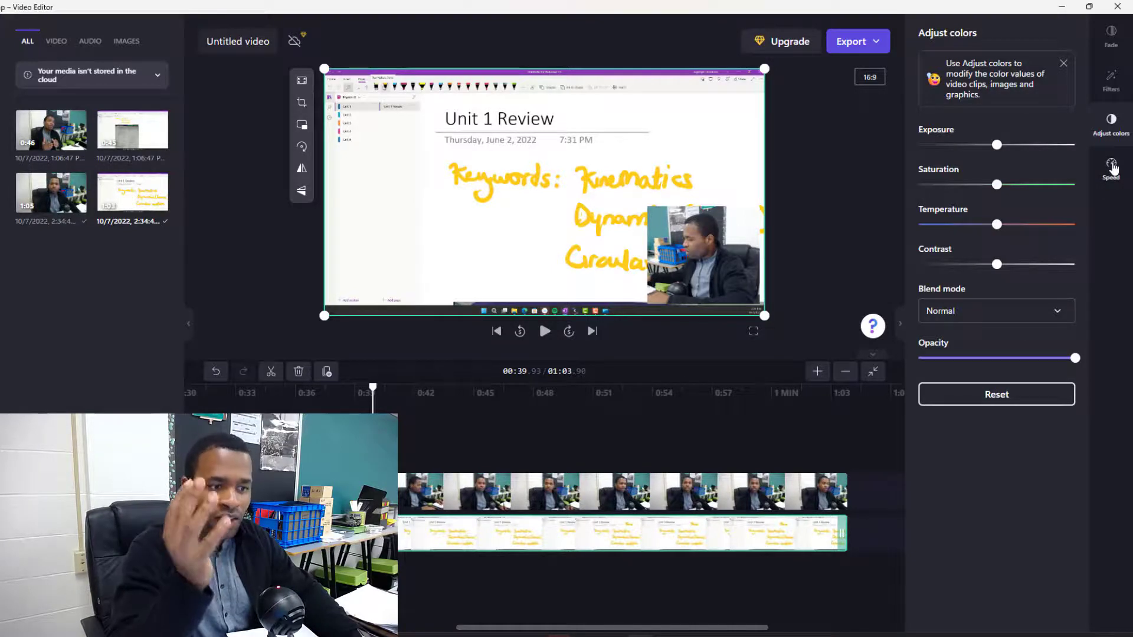
# - Show the Speed options (Slow, Normal, Fast) for the screen recording clip
pyautogui.click(1110, 166)
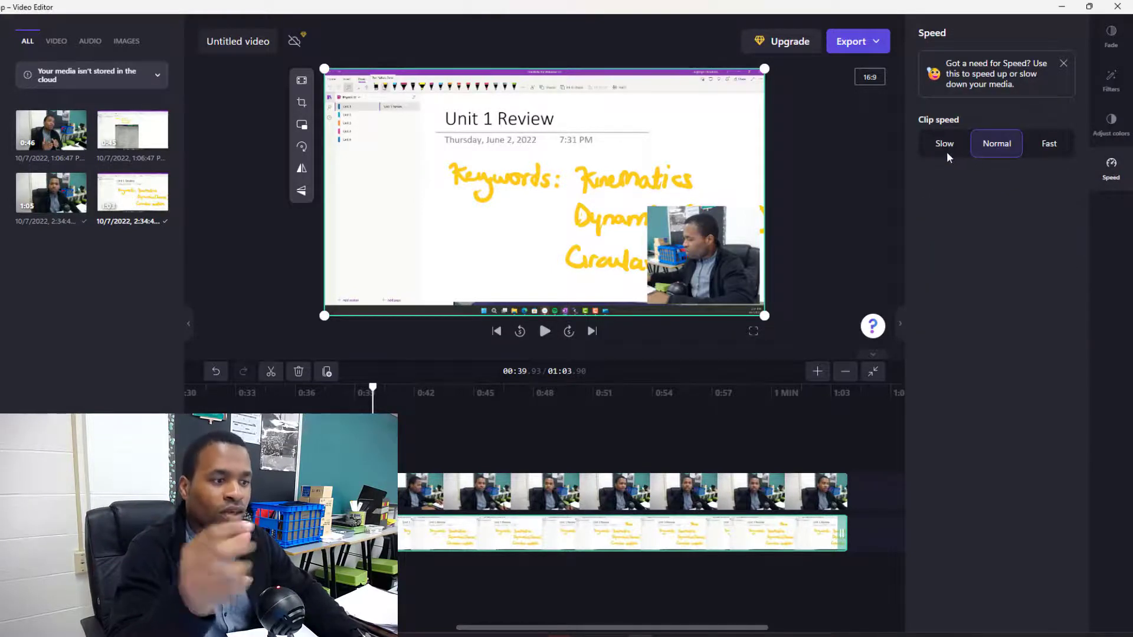
pyautogui.moveTo(954, 303)
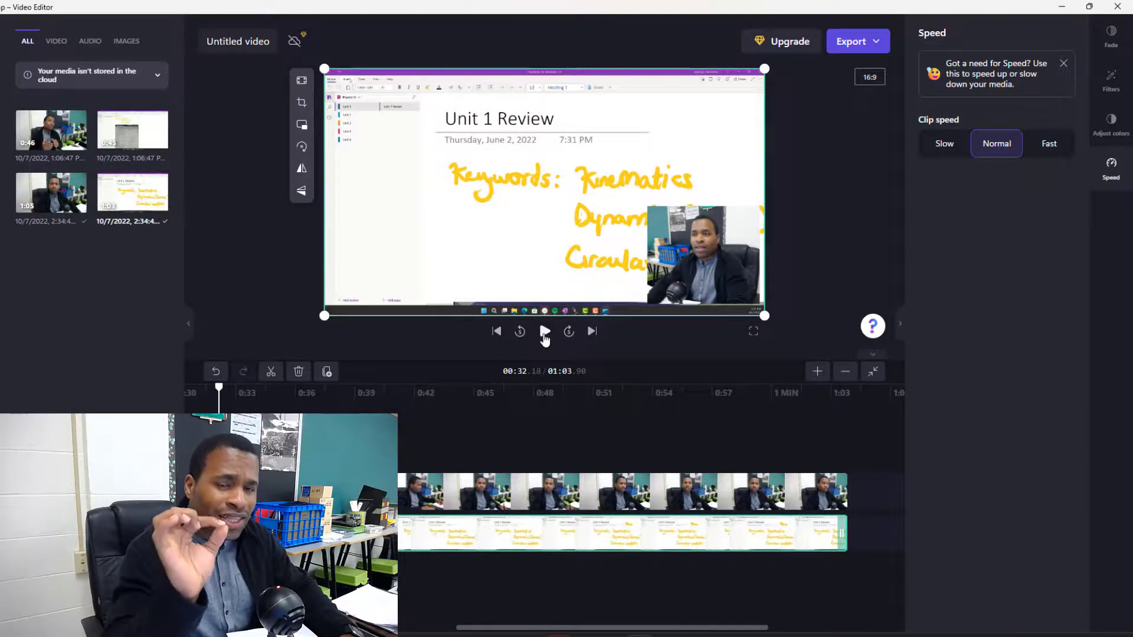
# - Preview the project until the yellow 'You' ink appears around 57 s, then pause
pyautogui.click(544, 330)
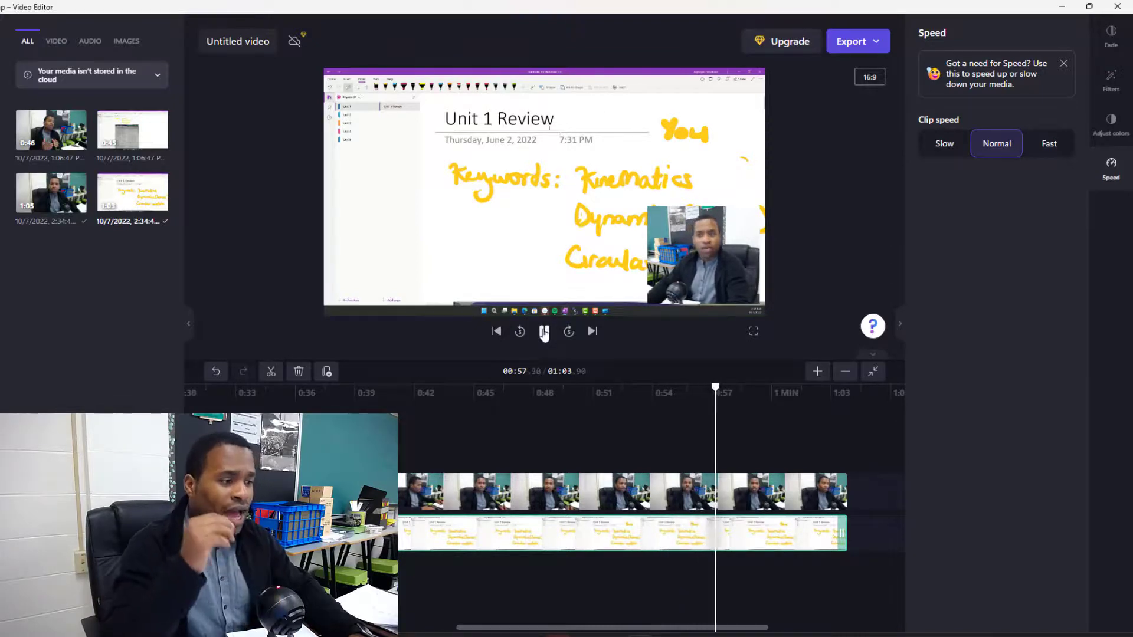
pyautogui.click(543, 188)
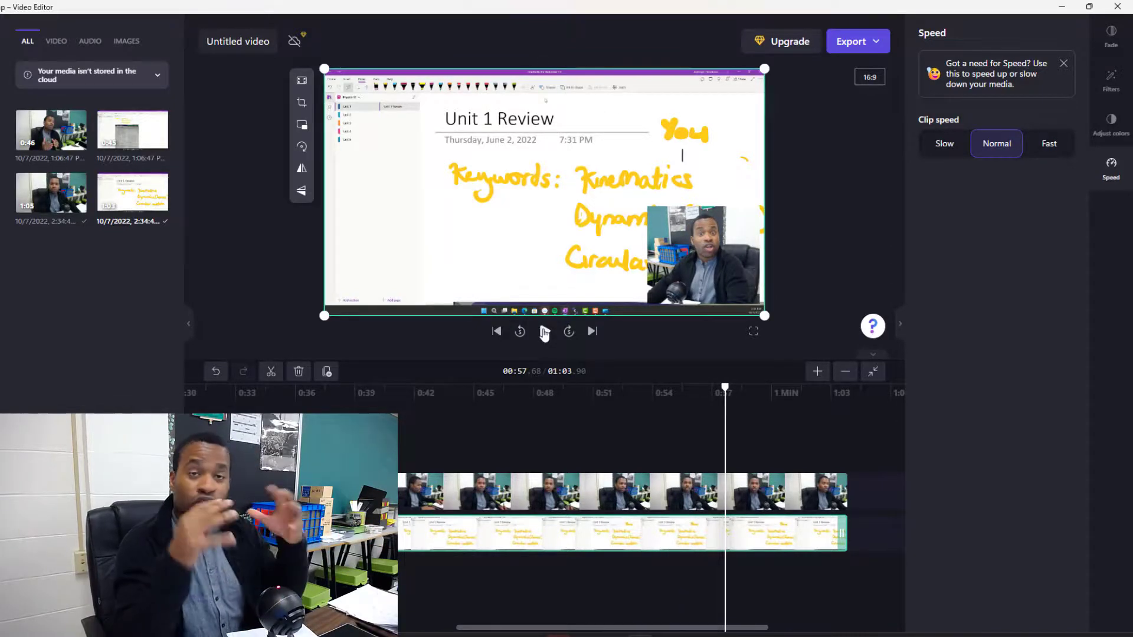